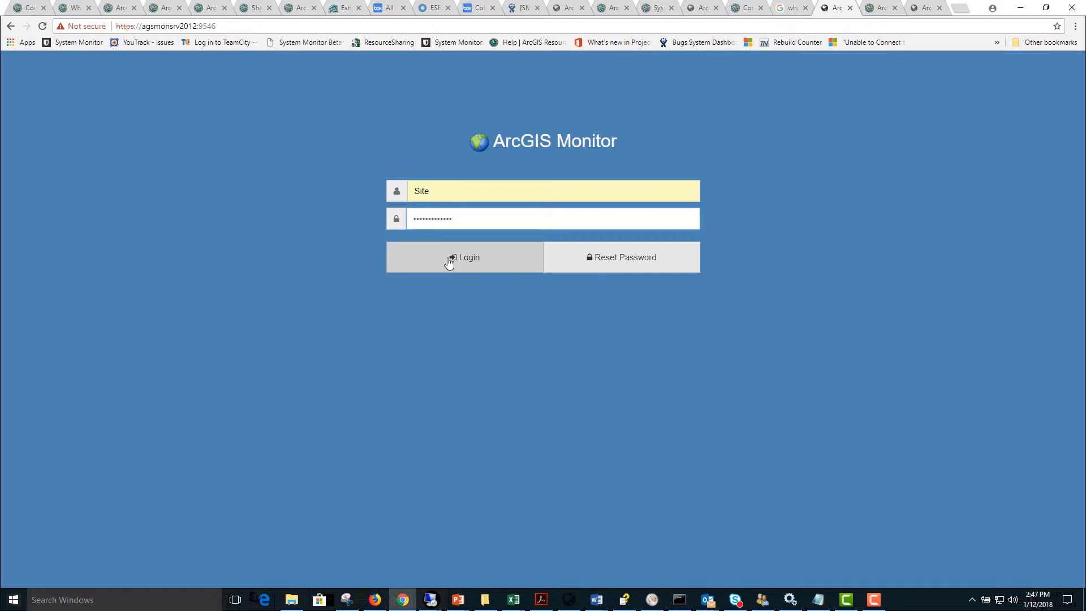
Step: Log in to ArcGIS Monitor to see the Dev, Prod and Test collection status
{"action": "left_click", "coordinate": [465, 257]}
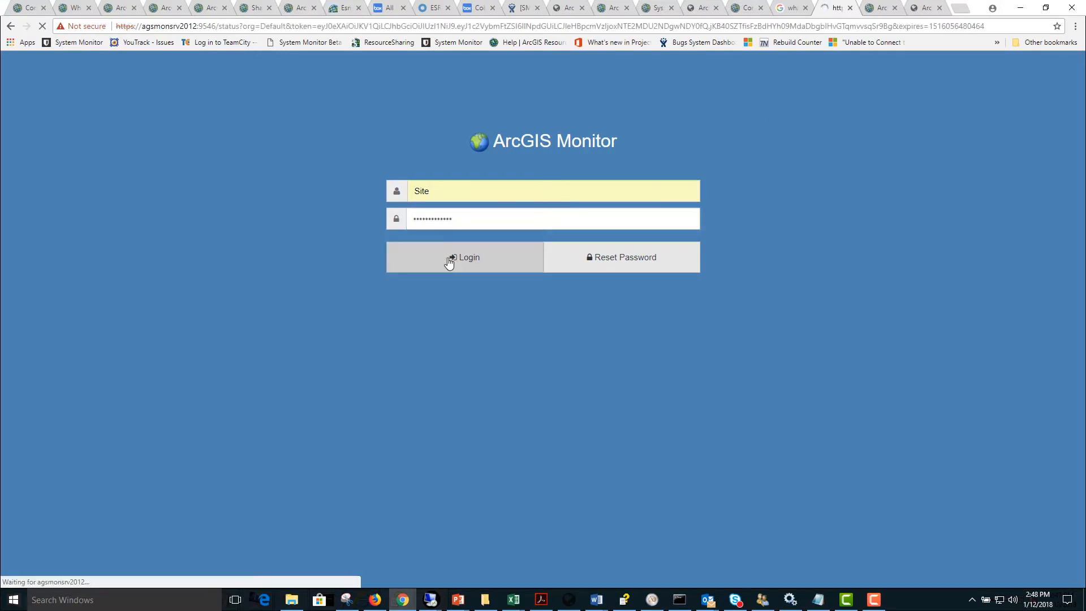
{"action": "left_click", "coordinate": [465, 257]}
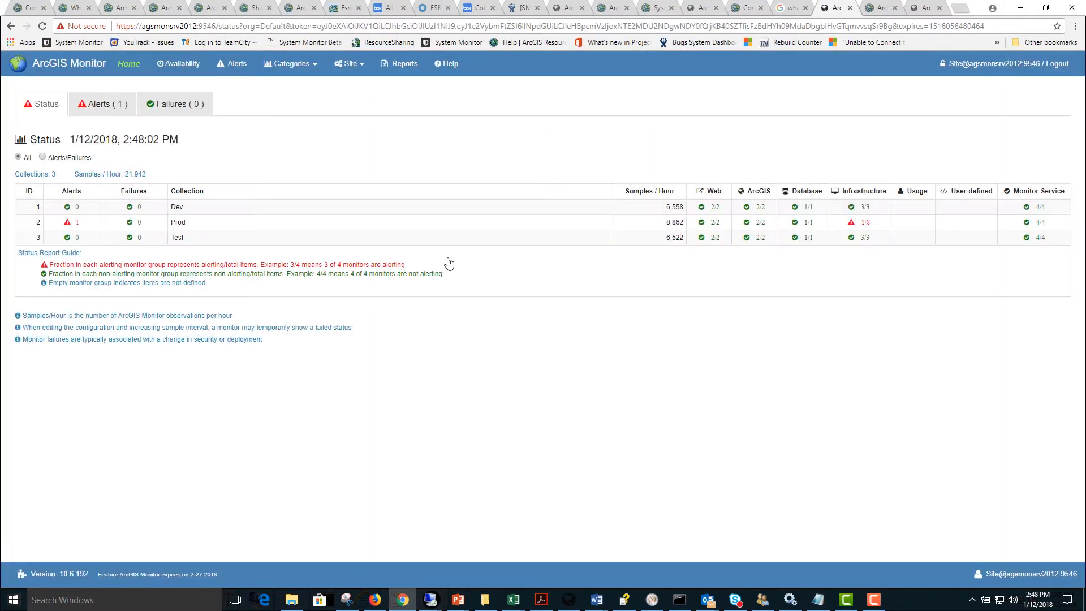
{"action": "mouse_move", "coordinate": [43, 120]}
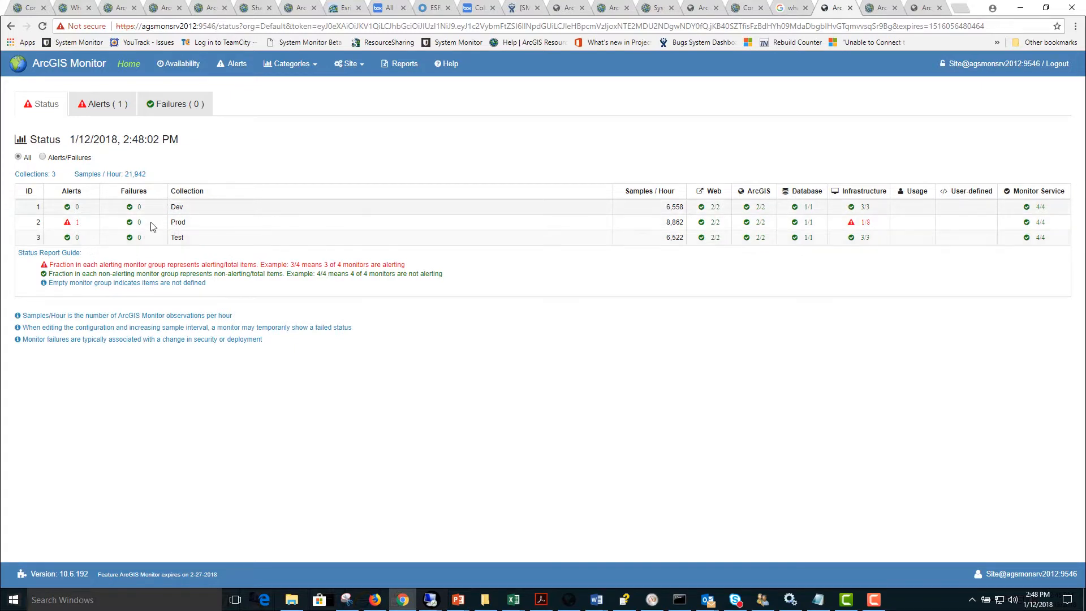
{"action": "mouse_move", "coordinate": [196, 207]}
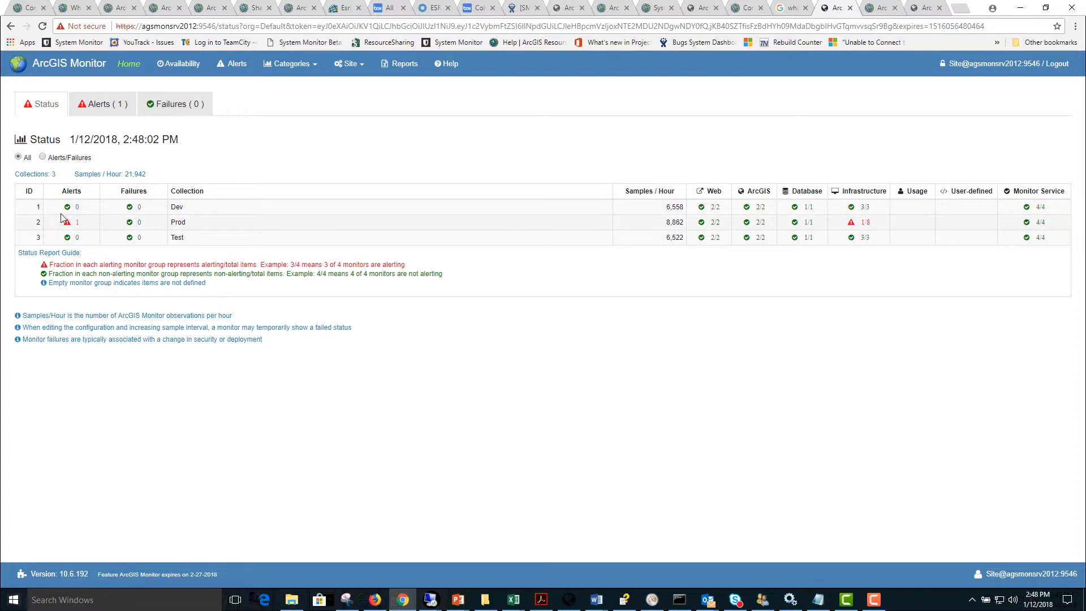
{"action": "mouse_move", "coordinate": [876, 226]}
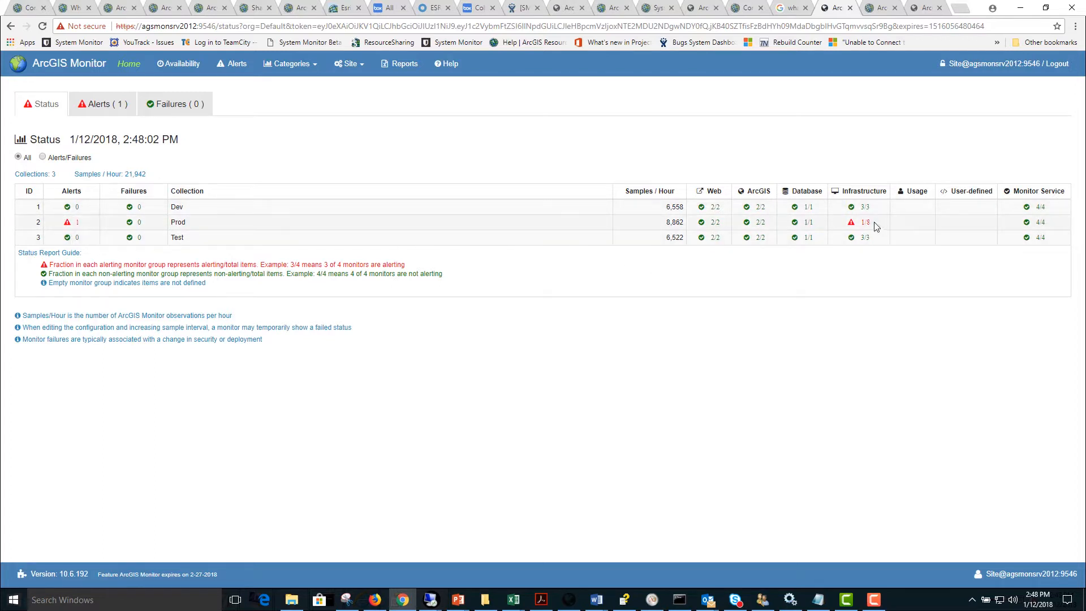
{"action": "mouse_move", "coordinate": [878, 228]}
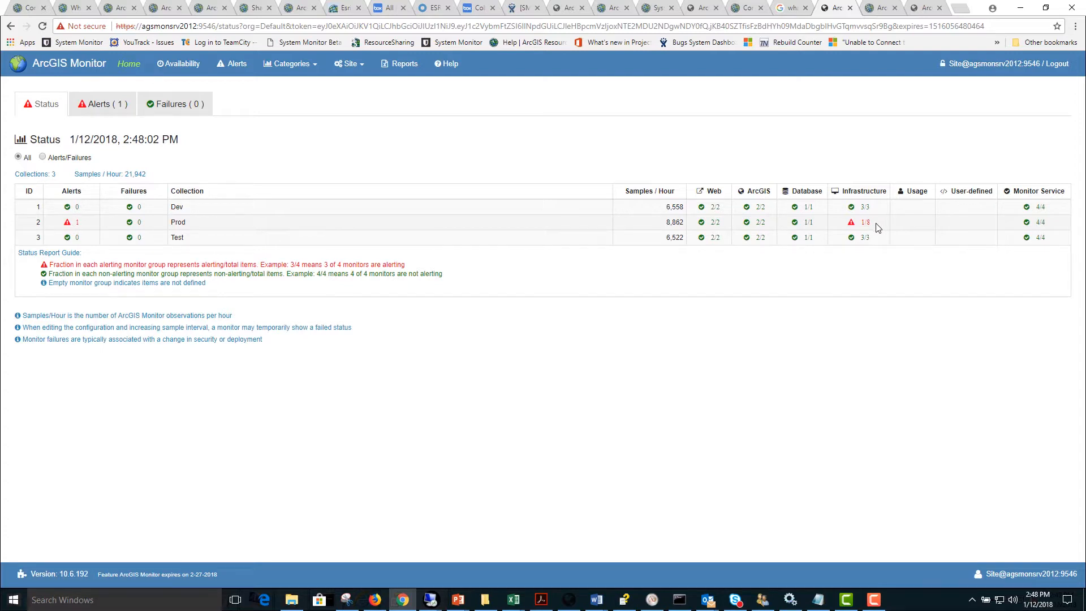
Step: Open the Alerts (1) tab showing prod12's low available memory warning in Prod
{"action": "left_click", "coordinate": [102, 104]}
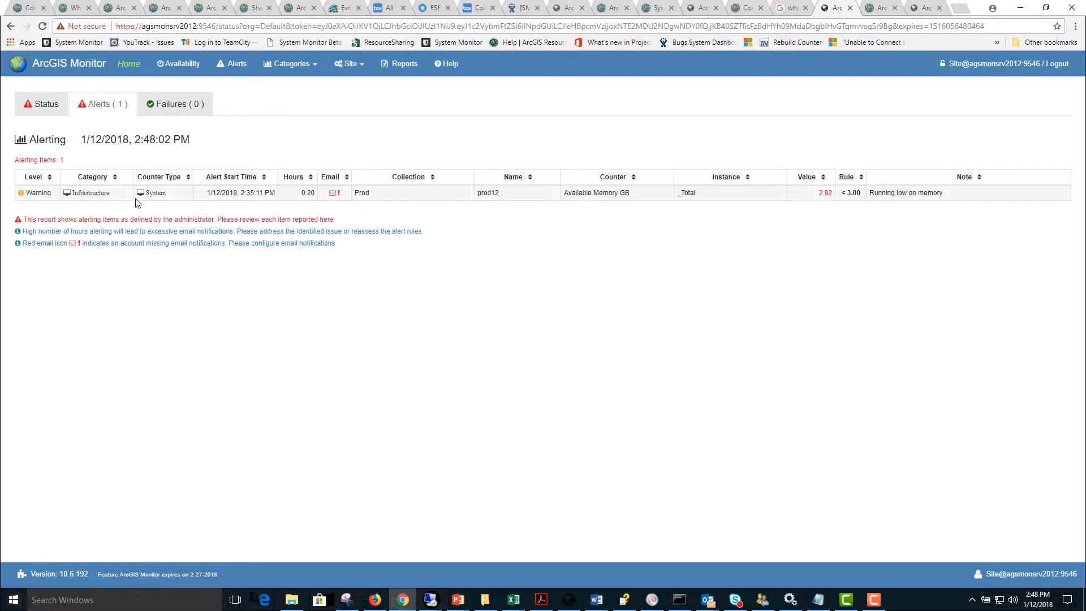
{"action": "mouse_move", "coordinate": [136, 204]}
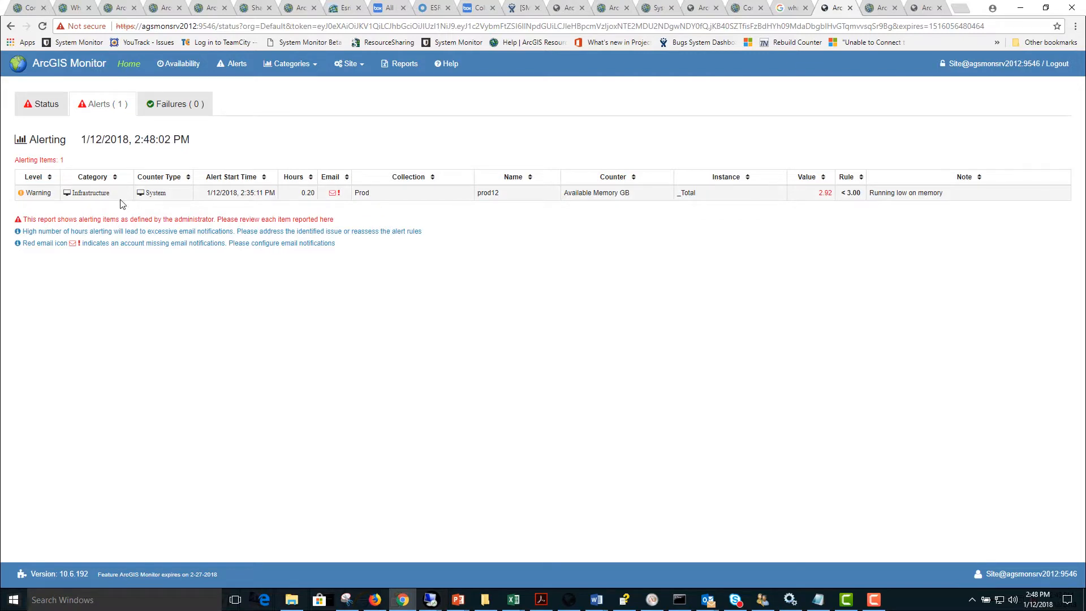
{"action": "mouse_move", "coordinate": [122, 204]}
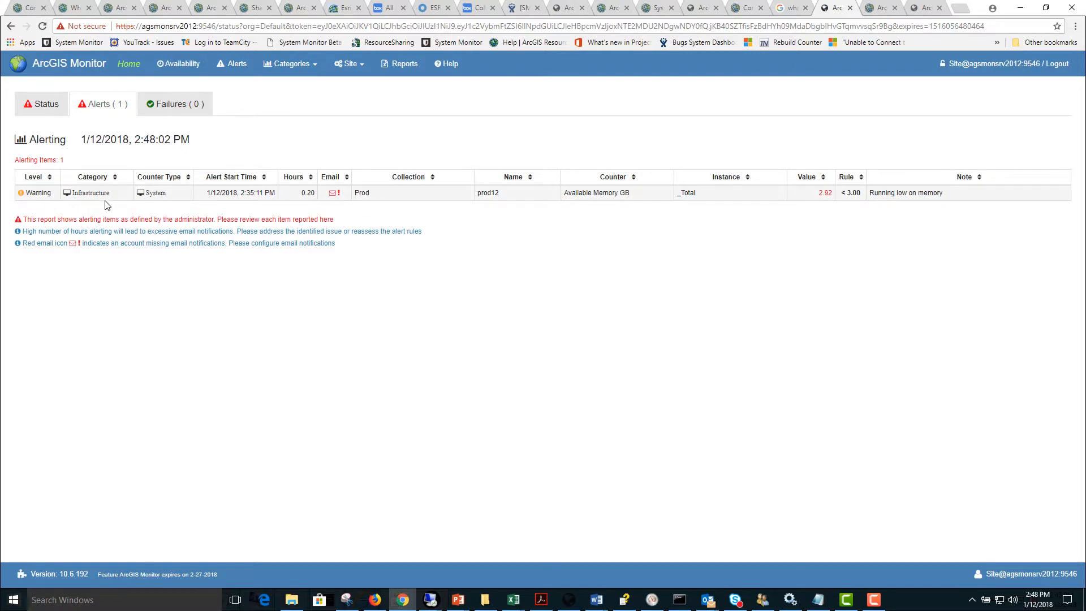
{"action": "mouse_move", "coordinate": [185, 201]}
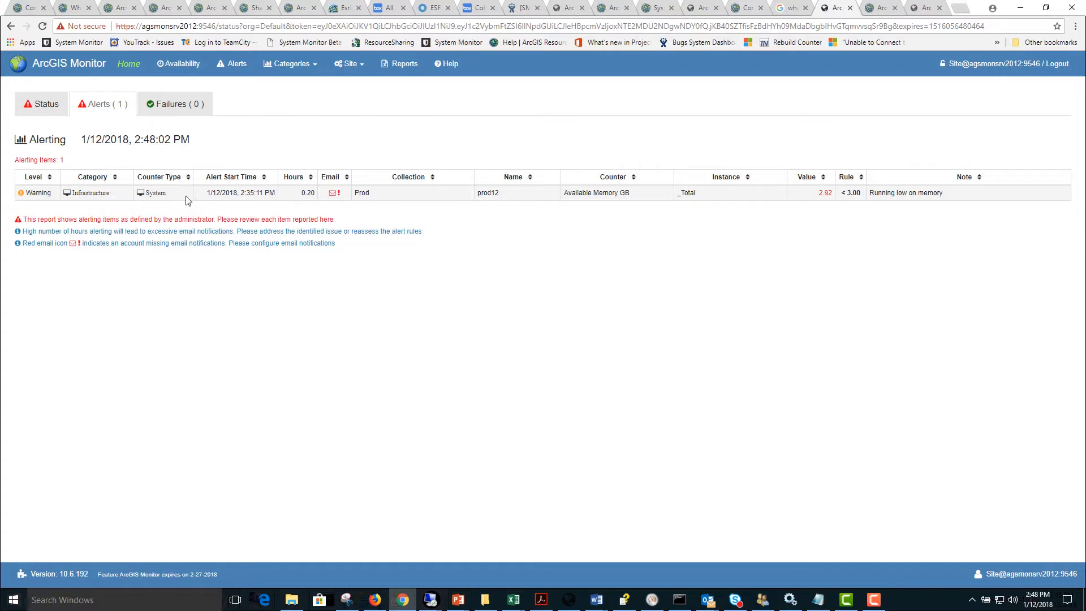
{"action": "mouse_move", "coordinate": [251, 194]}
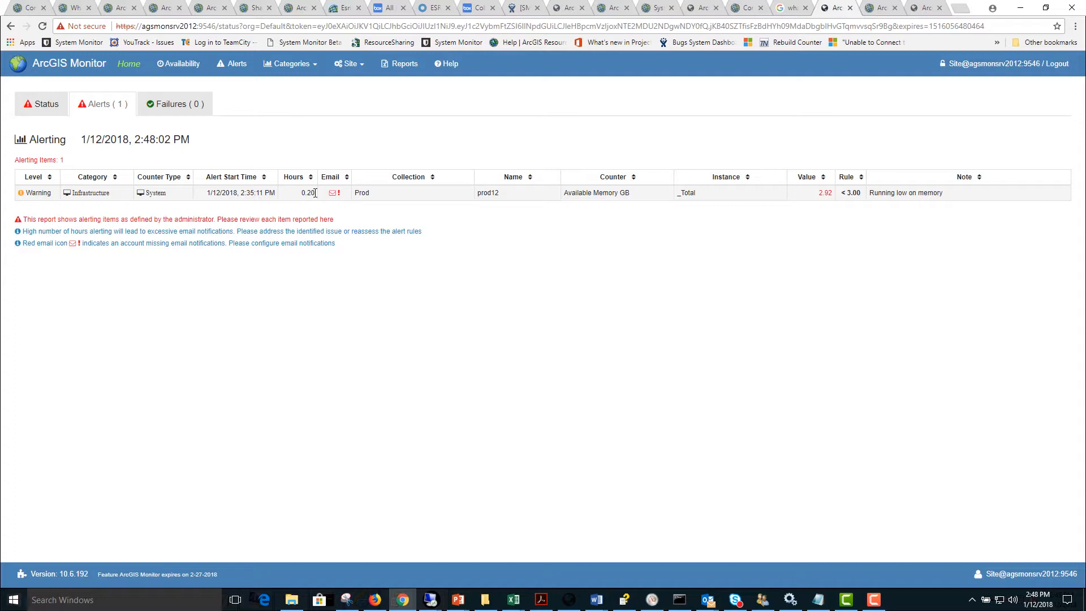
{"action": "mouse_move", "coordinate": [336, 201]}
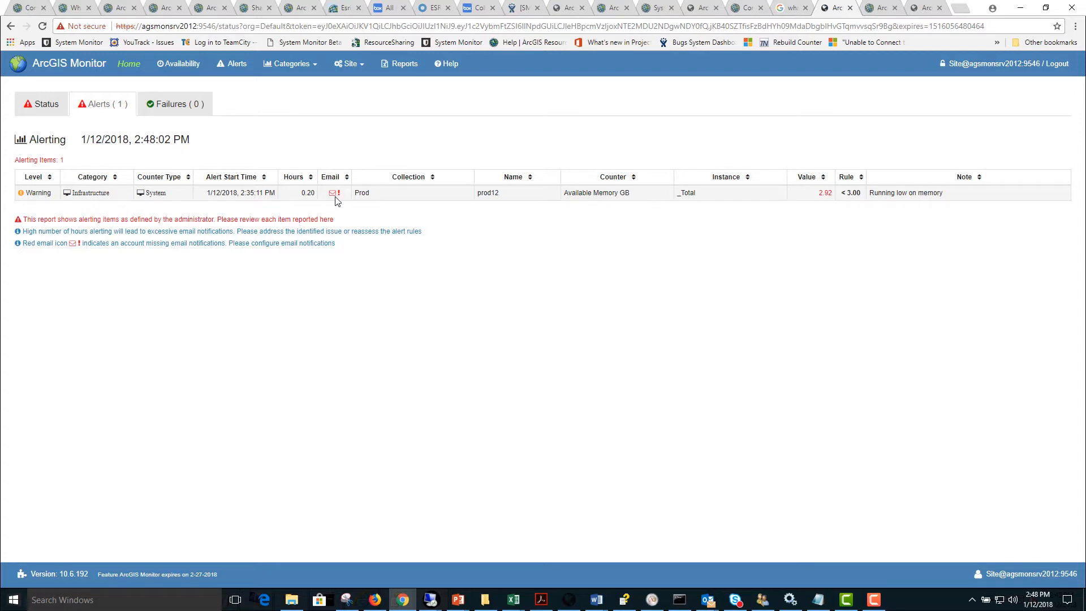
{"action": "mouse_move", "coordinate": [485, 197]}
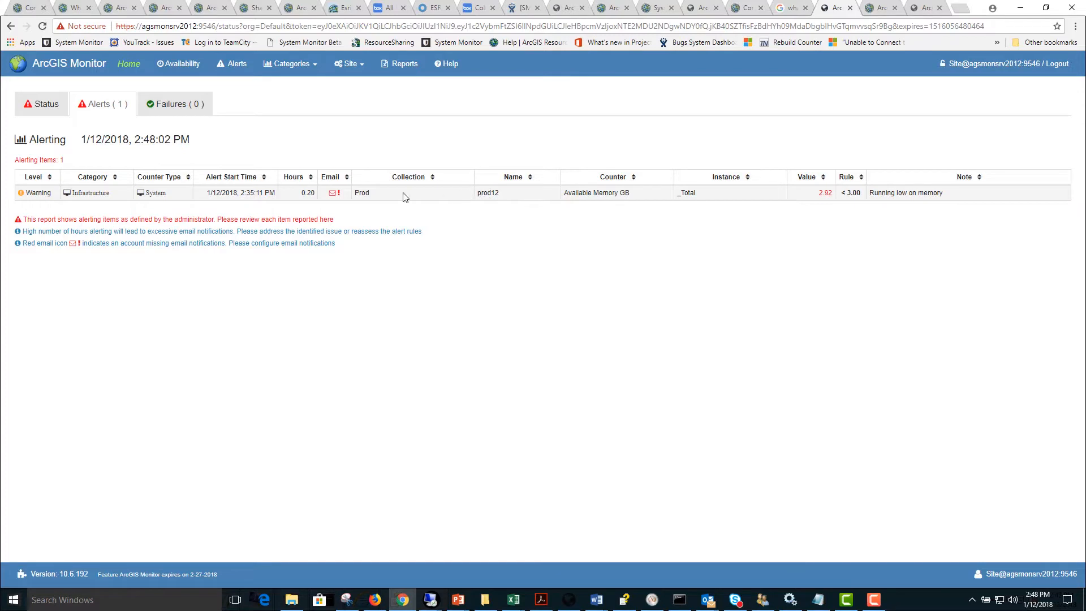
{"action": "mouse_move", "coordinate": [634, 194]}
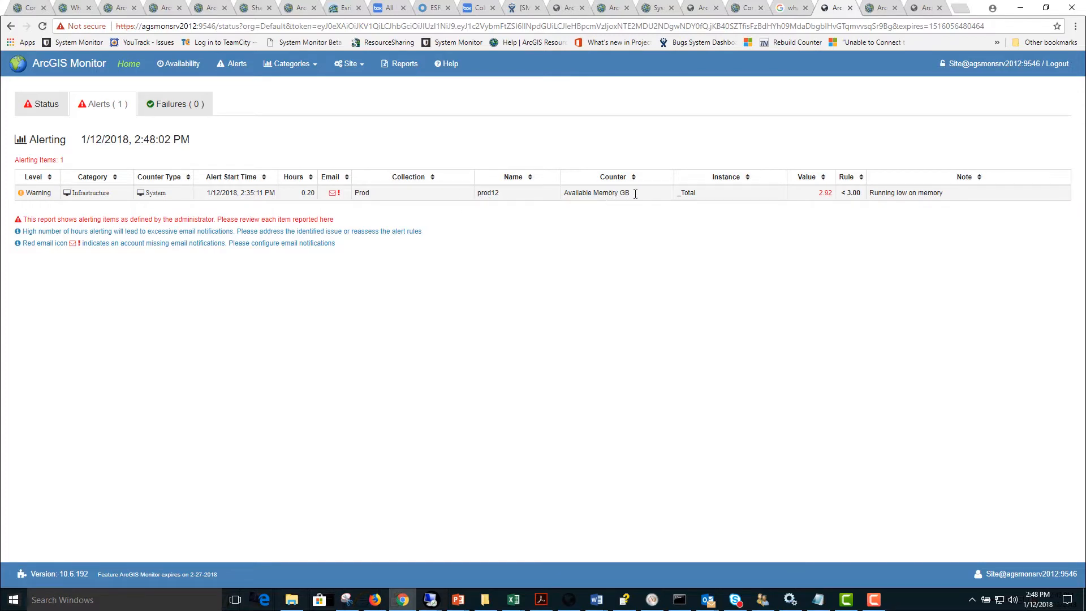
{"action": "mouse_move", "coordinate": [859, 195]}
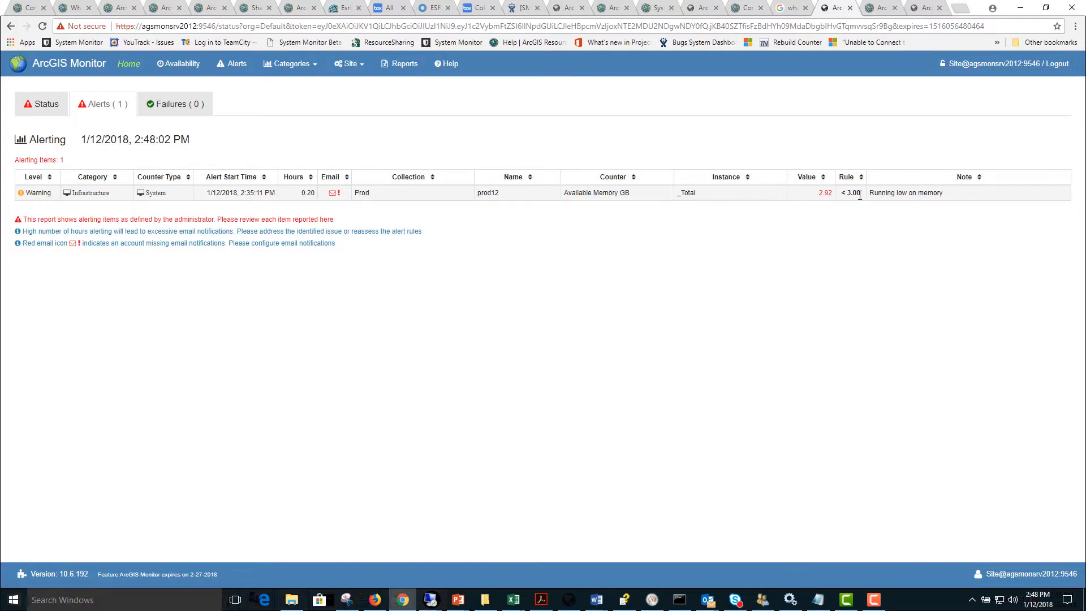
{"action": "double_click", "coordinate": [918, 193]}
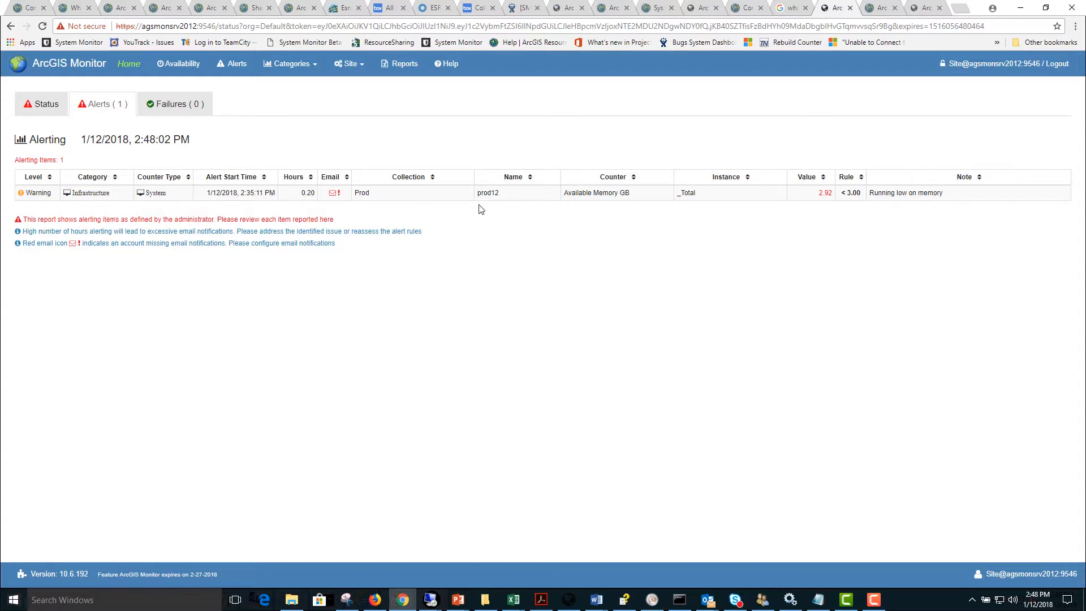
{"action": "mouse_move", "coordinate": [337, 211]}
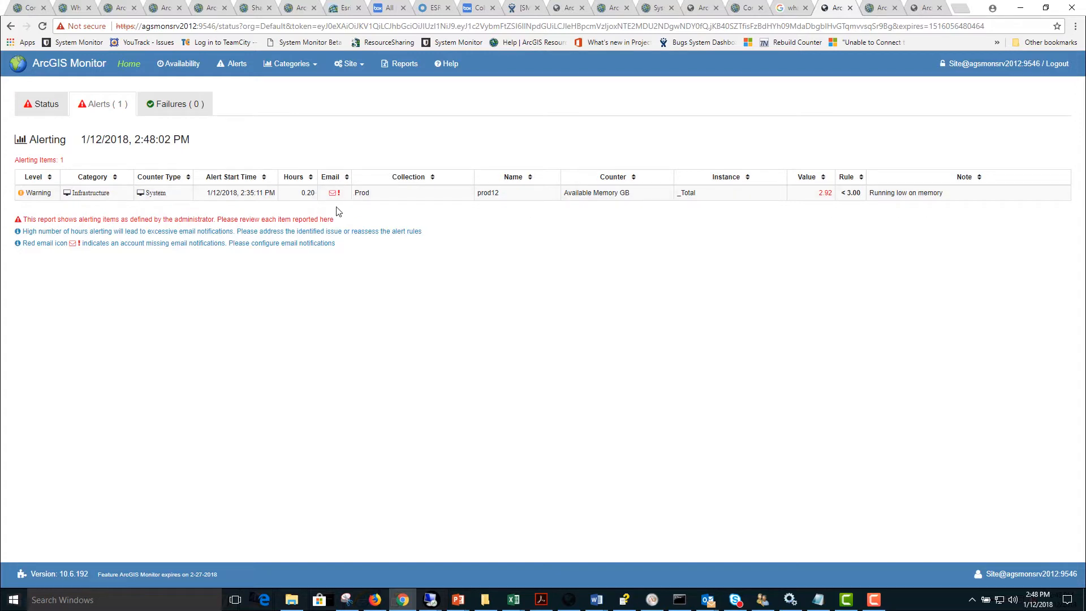
{"action": "mouse_move", "coordinate": [827, 205]}
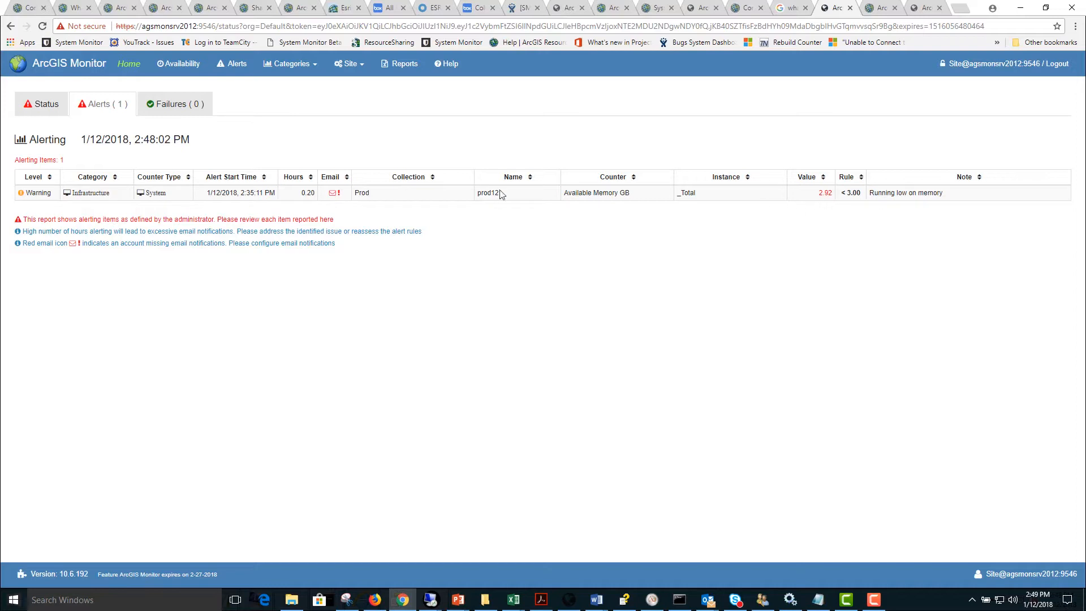
Step: Open the Failures (0) tab, which lists no failed monitors
{"action": "left_click", "coordinate": [175, 103]}
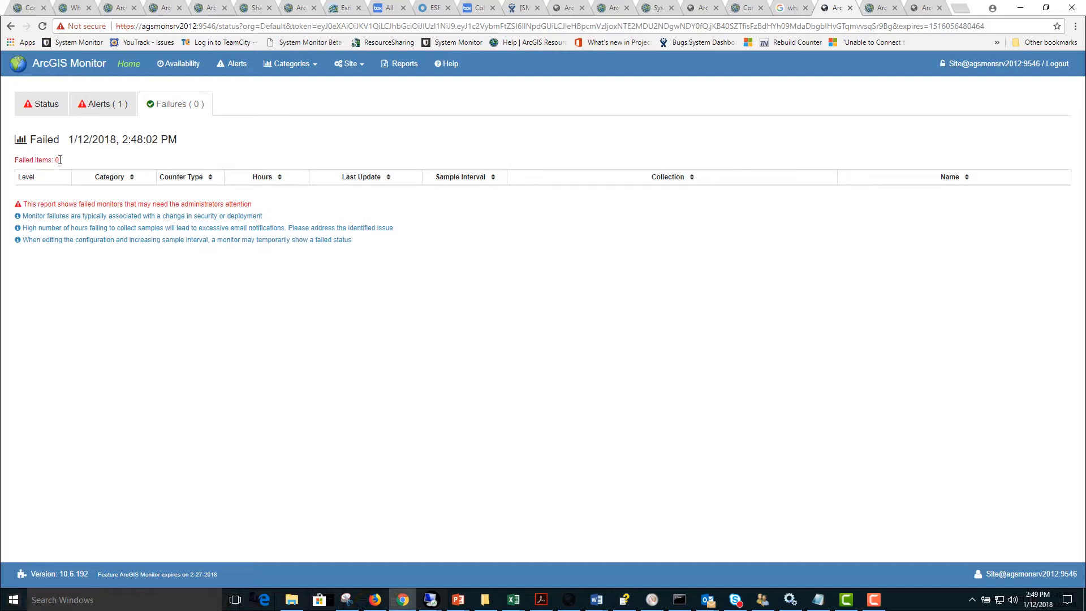
{"action": "mouse_move", "coordinate": [76, 161]}
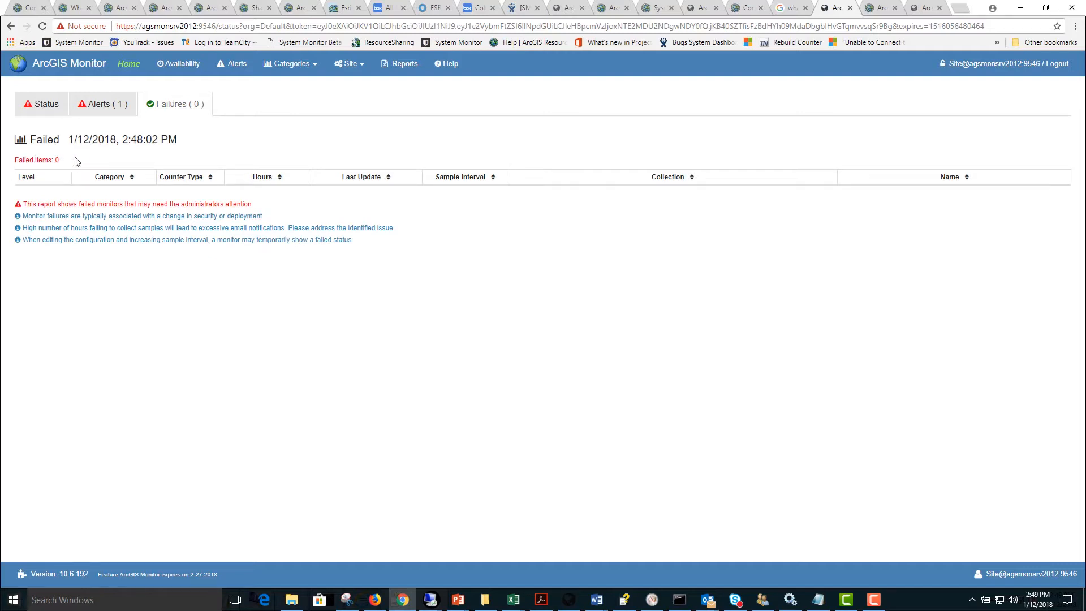
Step: Open the Availability report showing Dev, Prod and Test at 100% today
{"action": "left_click", "coordinate": [177, 63]}
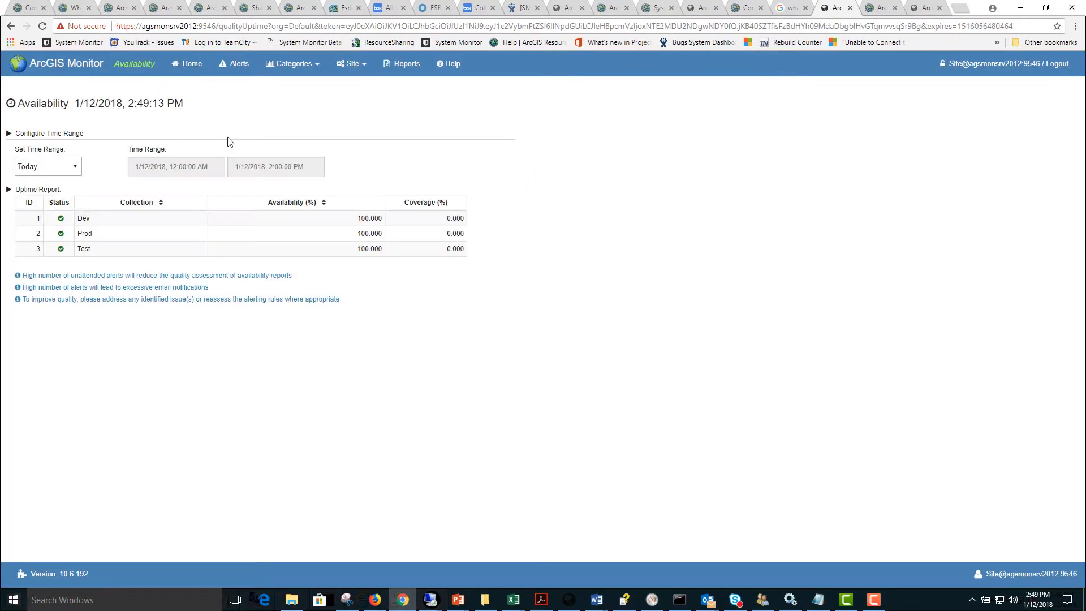
{"action": "mouse_move", "coordinate": [434, 223]}
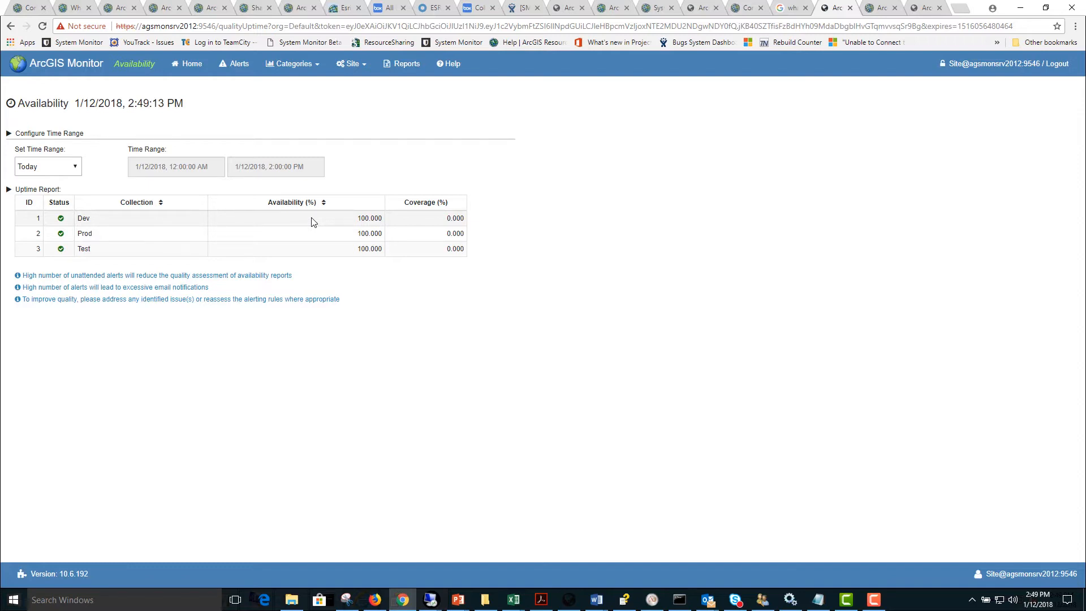
{"action": "mouse_move", "coordinate": [312, 262]}
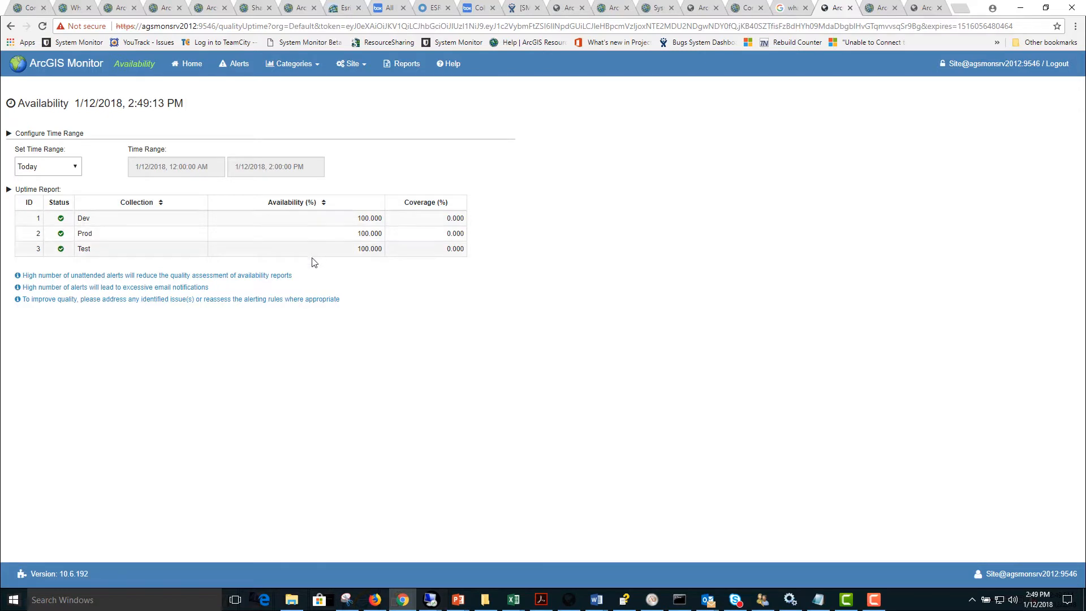
{"action": "mouse_move", "coordinate": [331, 197]}
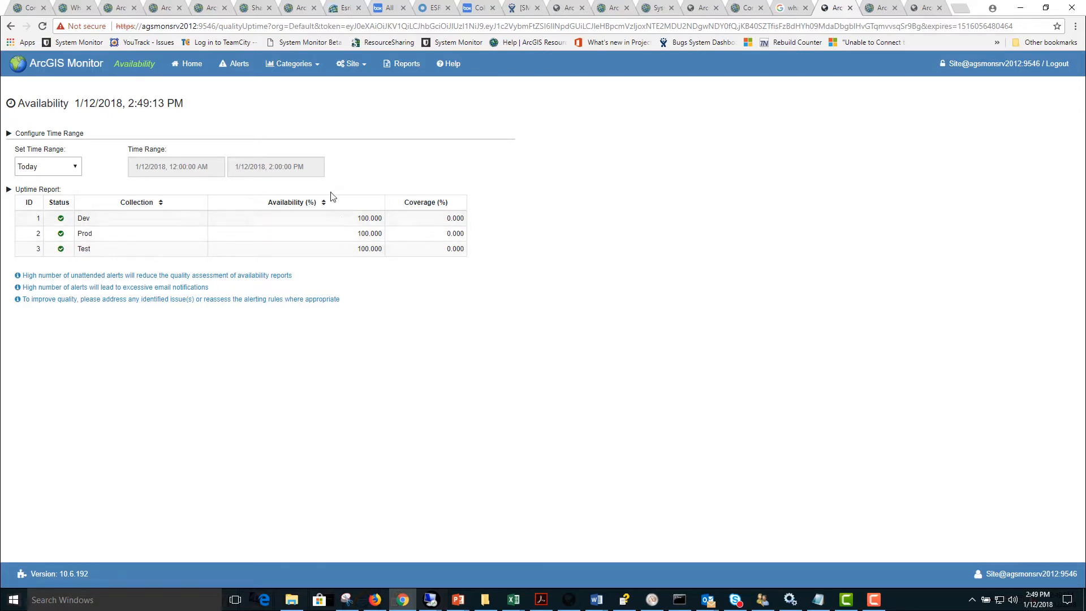
{"action": "mouse_move", "coordinate": [196, 191]}
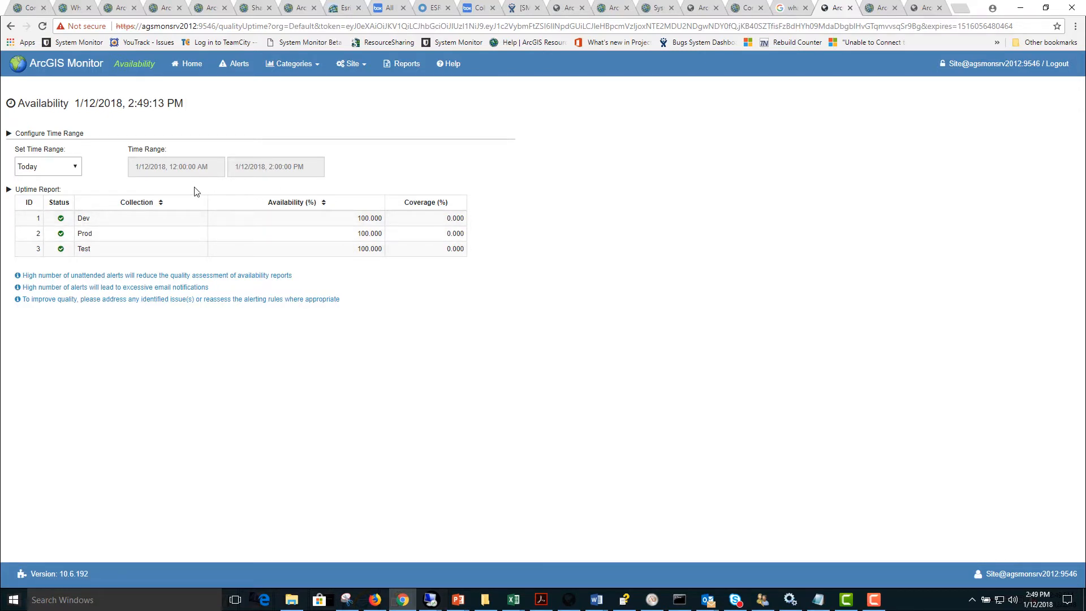
{"action": "mouse_move", "coordinate": [242, 90]}
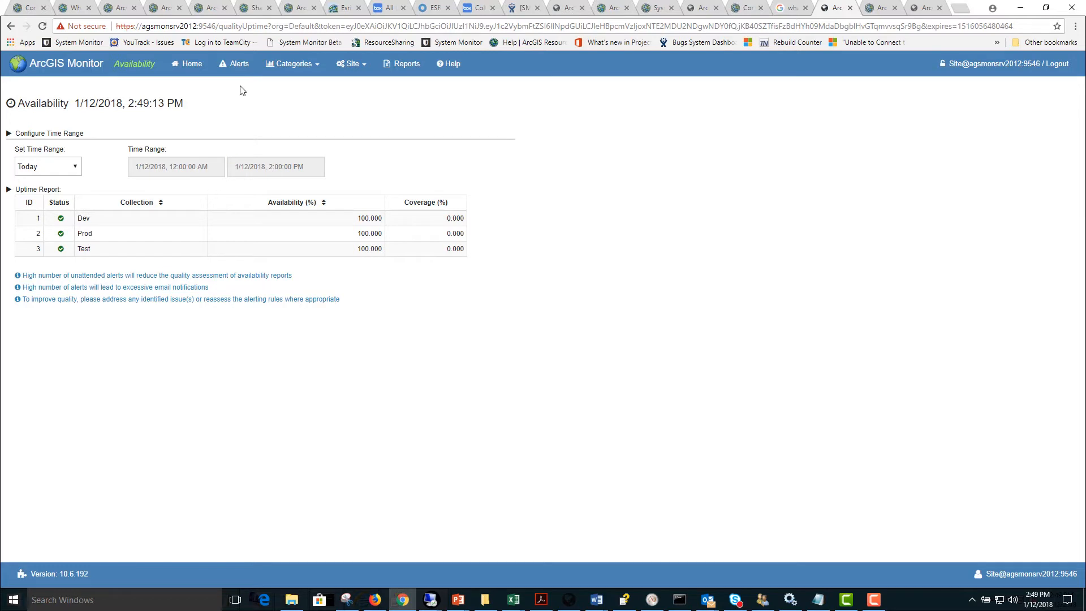
Step: Return to Alerts and set the time range to Current Week
{"action": "left_click", "coordinate": [239, 63]}
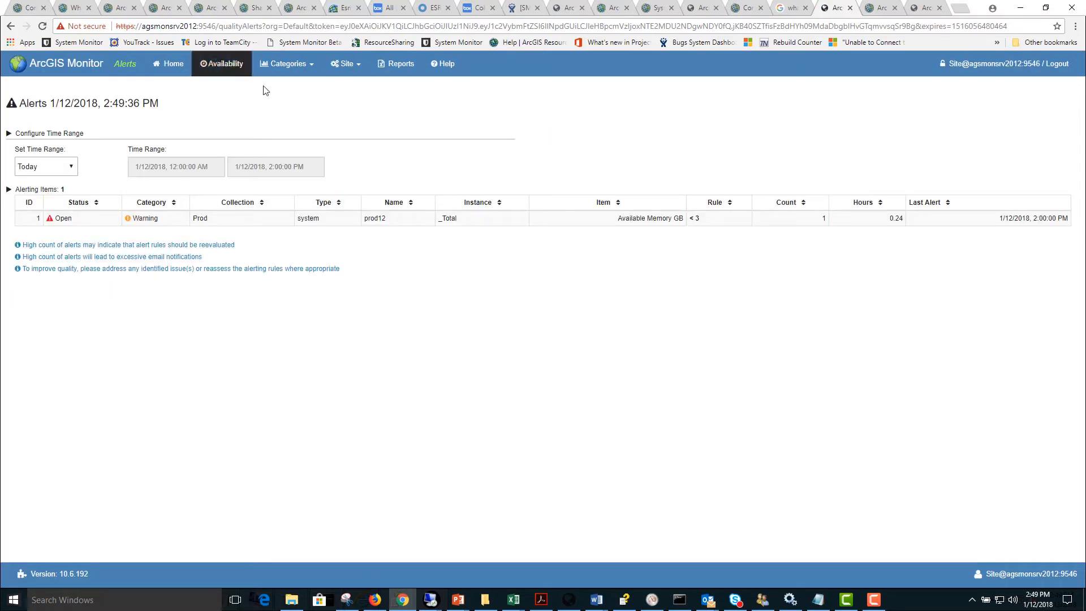
{"action": "left_click", "coordinate": [46, 166]}
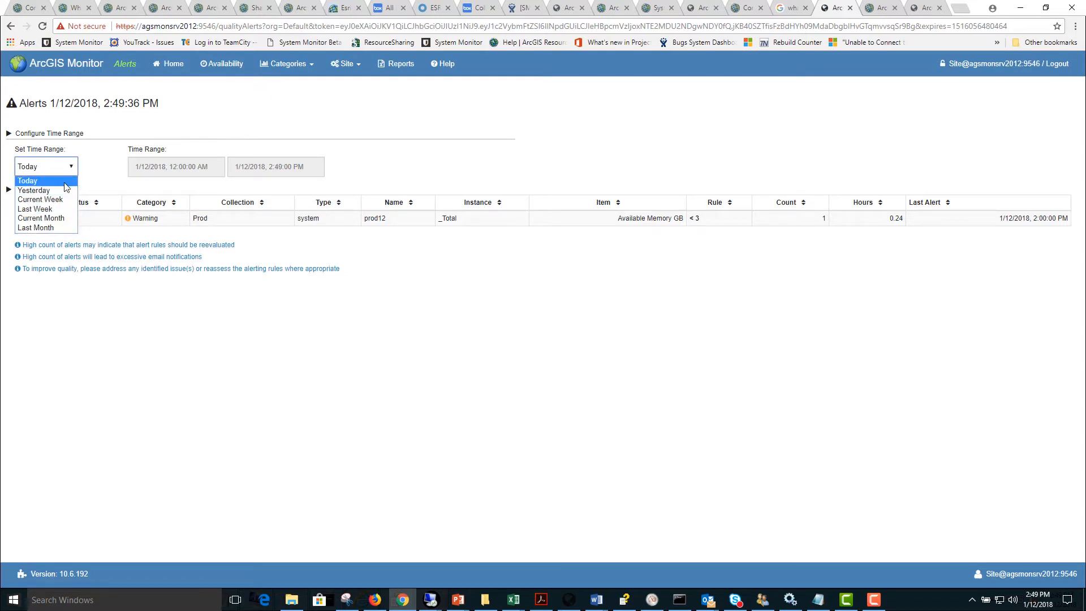
{"action": "left_click", "coordinate": [45, 167]}
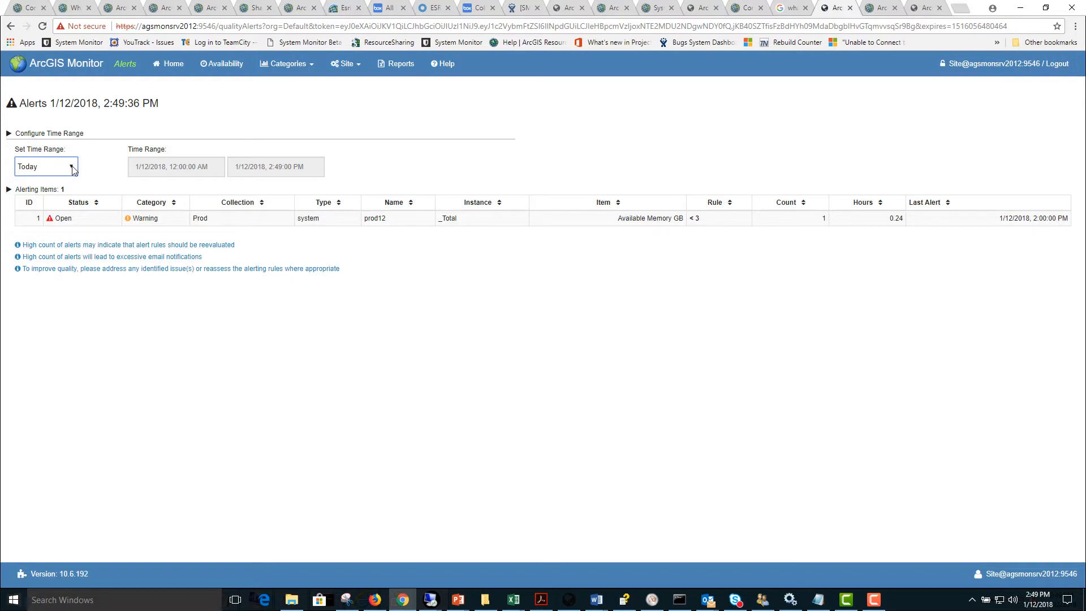
{"action": "left_click", "coordinate": [45, 166]}
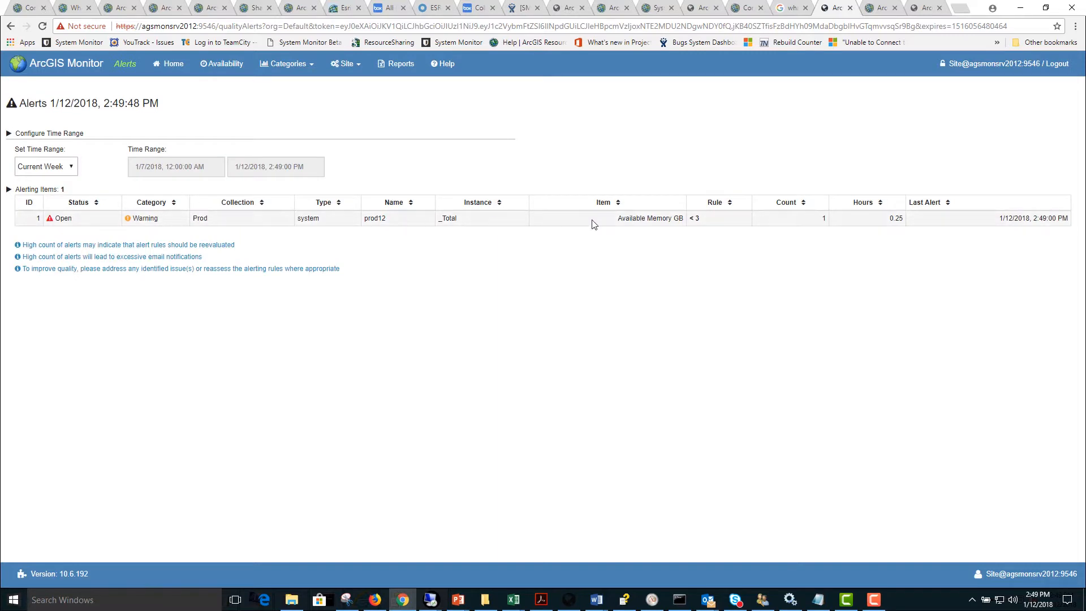
{"action": "mouse_move", "coordinate": [75, 226]}
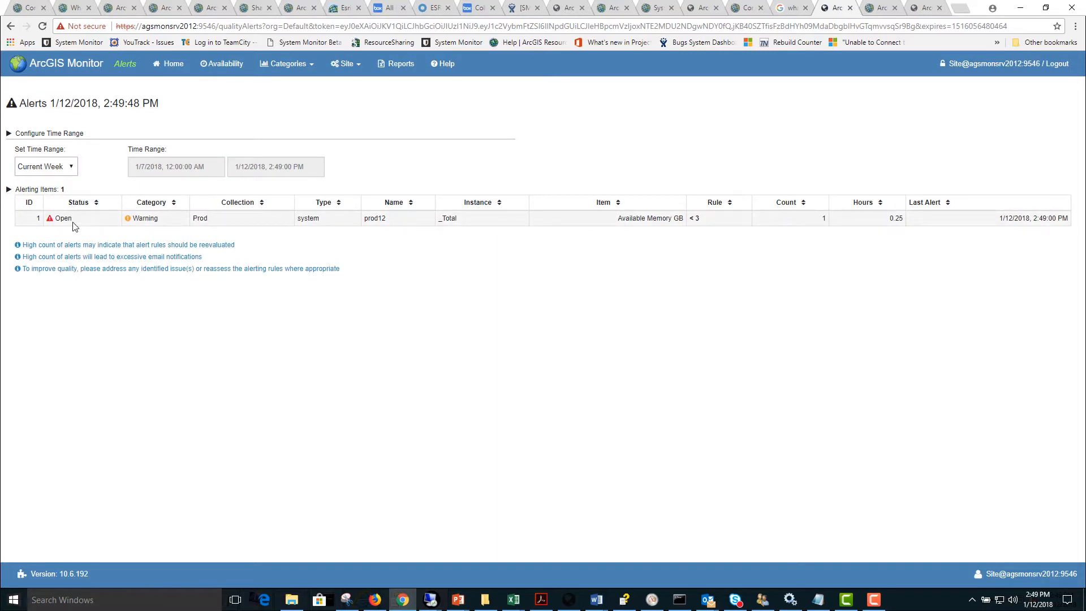
{"action": "mouse_move", "coordinate": [150, 160]}
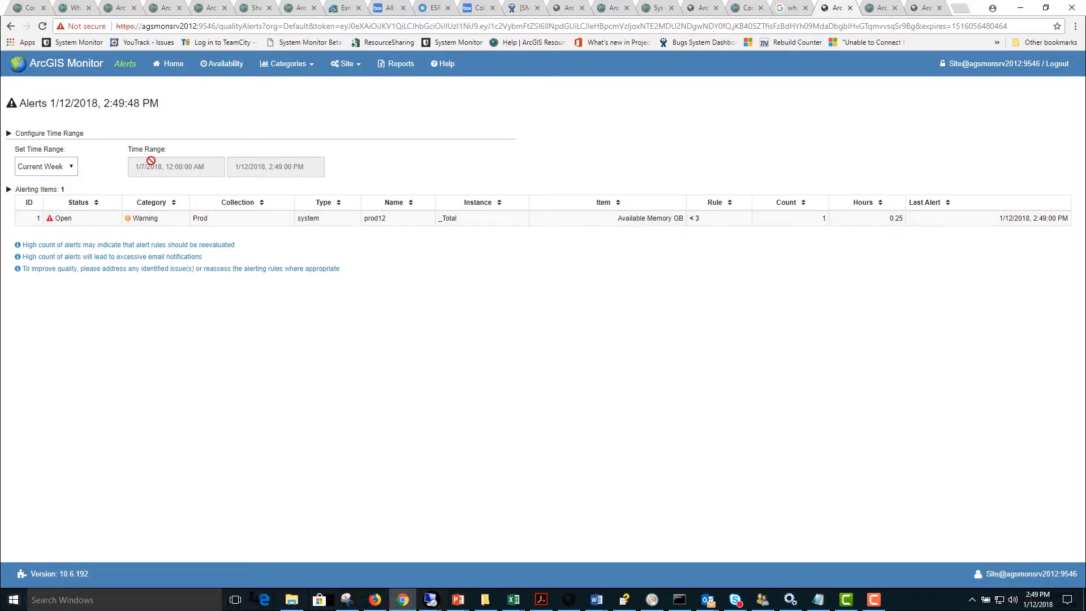
{"action": "left_click", "coordinate": [287, 63]}
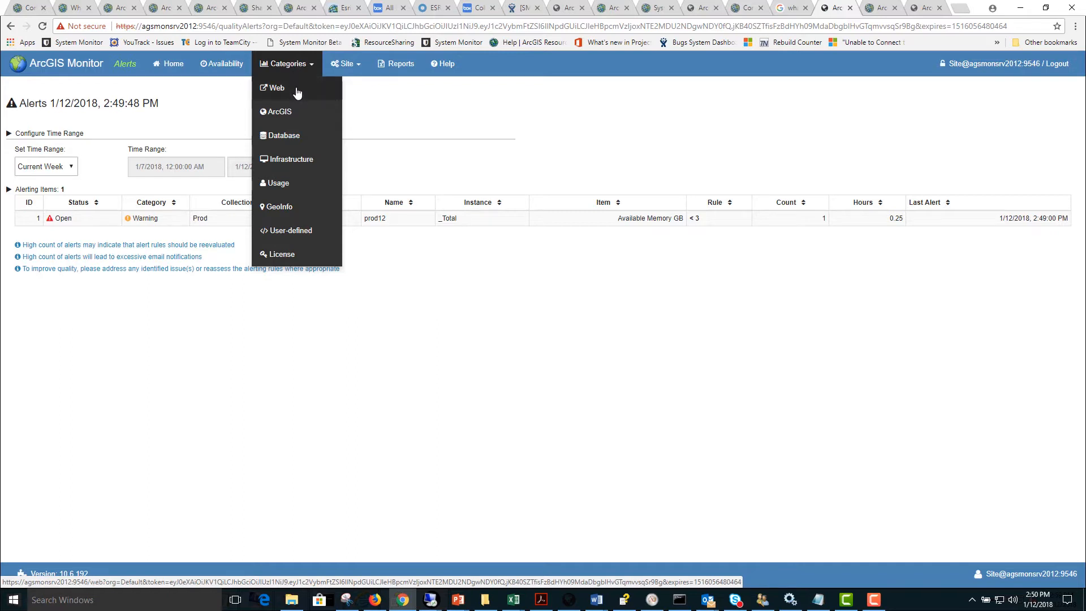
{"action": "mouse_move", "coordinate": [298, 114]}
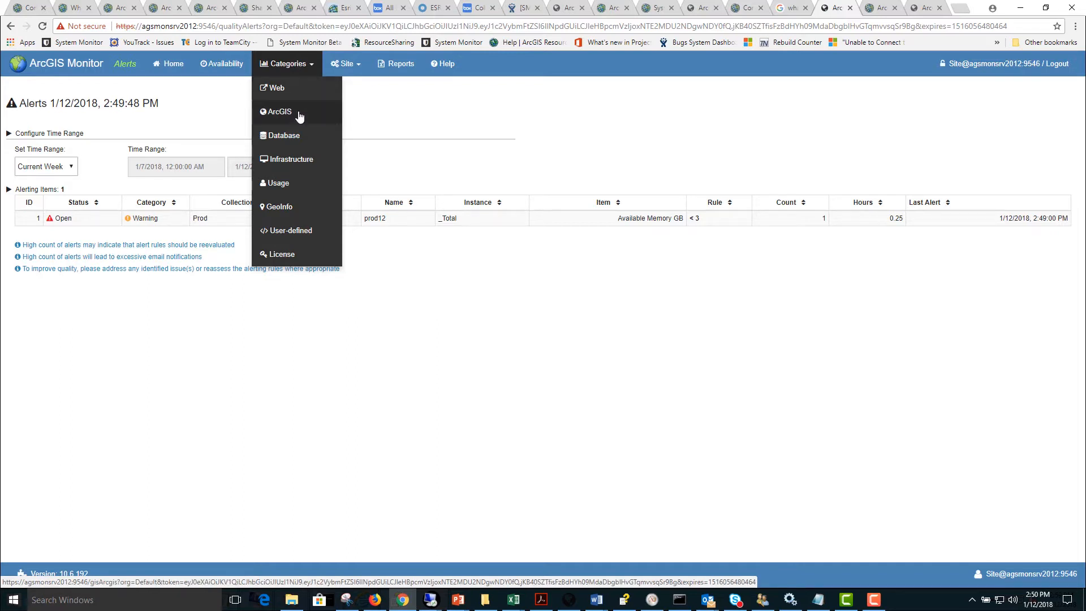
{"action": "mouse_move", "coordinate": [290, 159]}
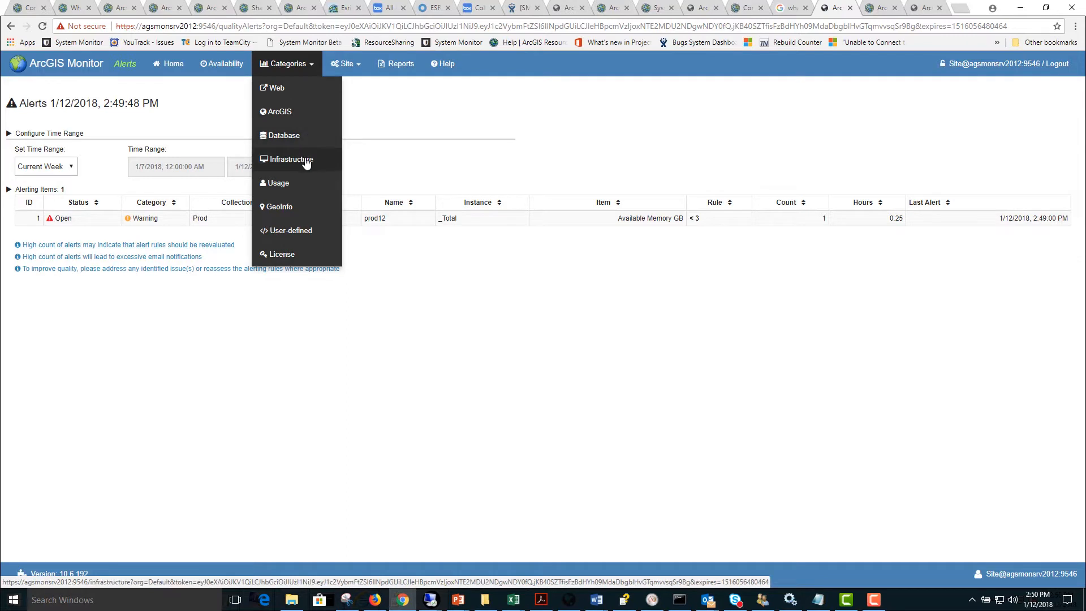
{"action": "mouse_move", "coordinate": [298, 206]}
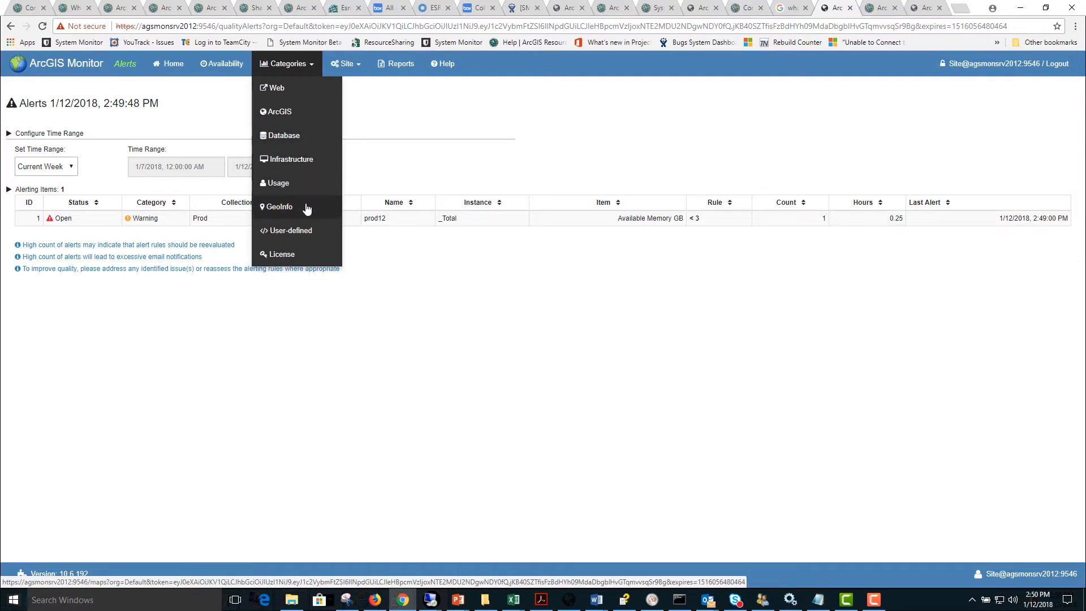
{"action": "mouse_move", "coordinate": [302, 234]}
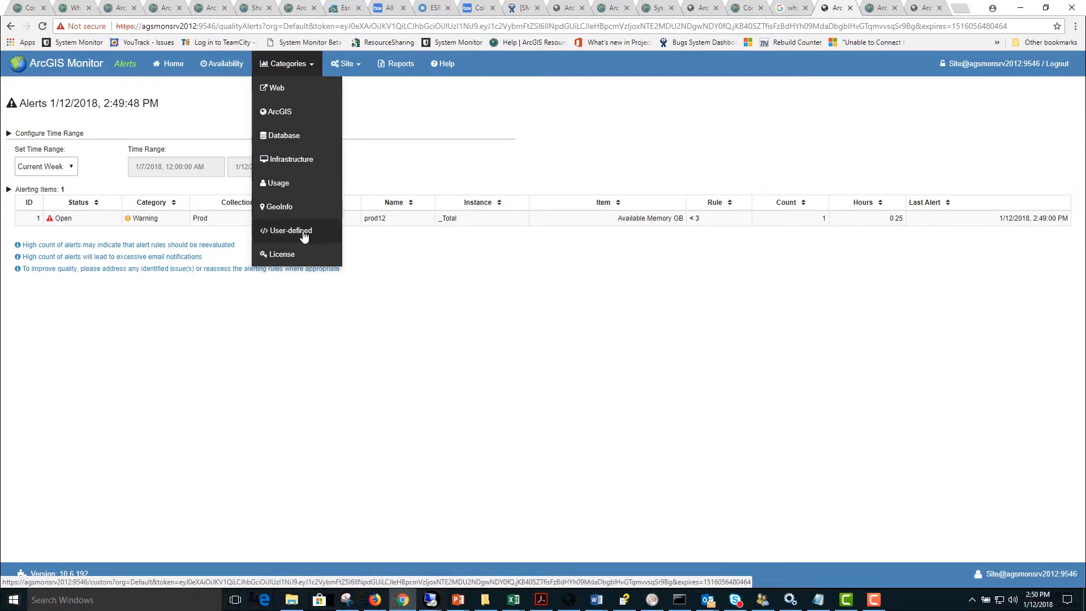
{"action": "mouse_move", "coordinate": [282, 254]}
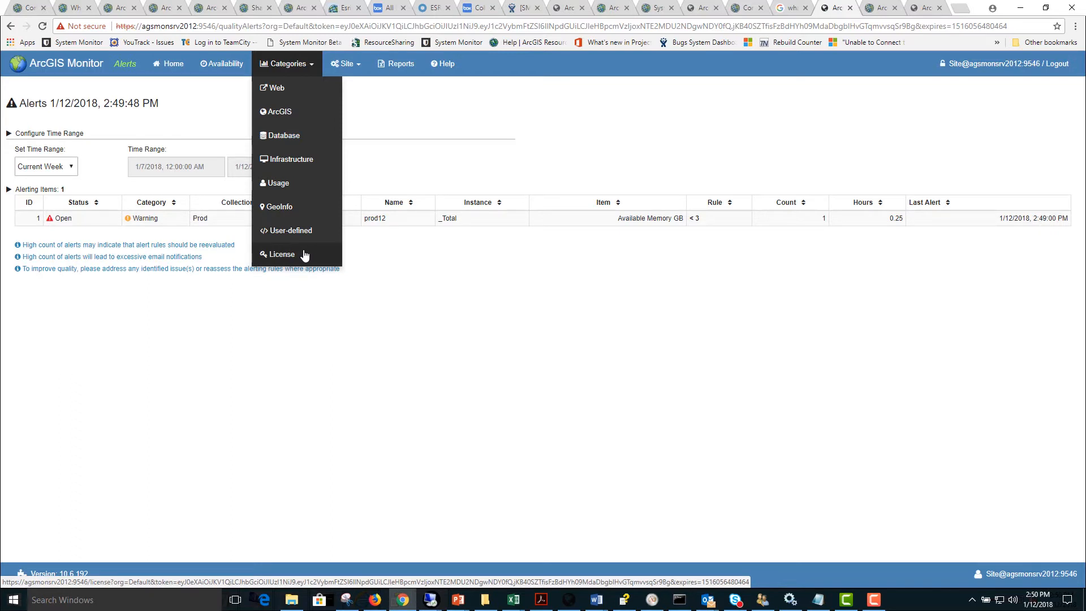
{"action": "mouse_move", "coordinate": [298, 135]}
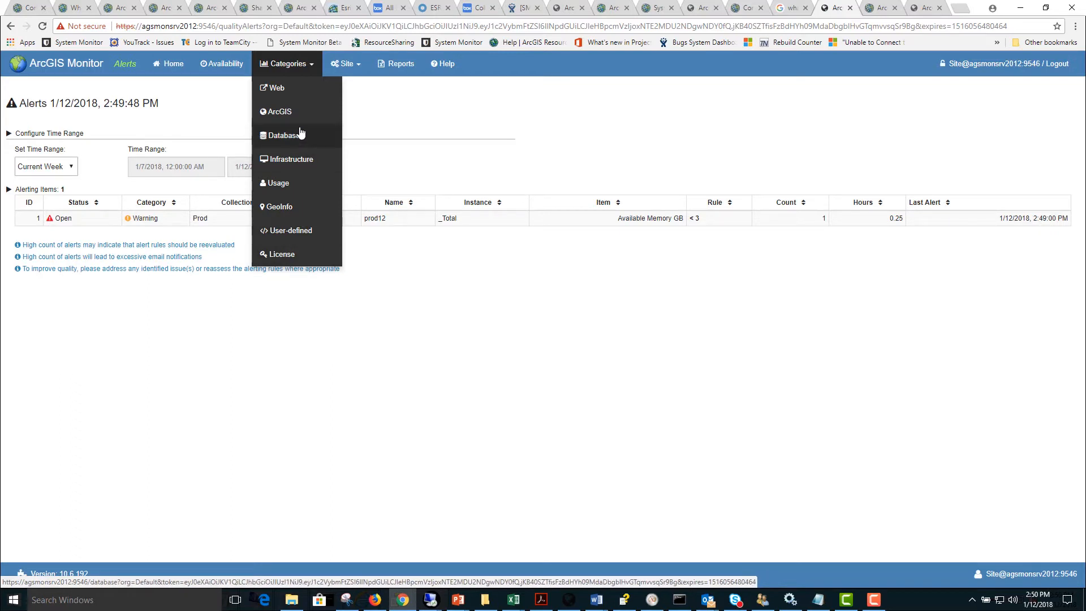
{"action": "mouse_move", "coordinate": [274, 89]}
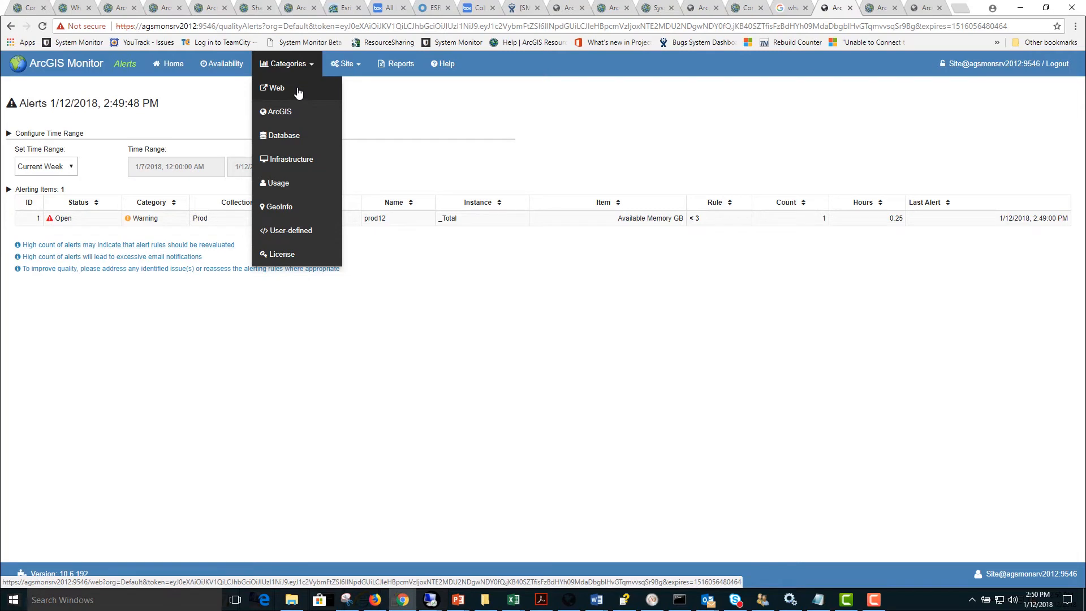
{"action": "mouse_move", "coordinate": [301, 112]}
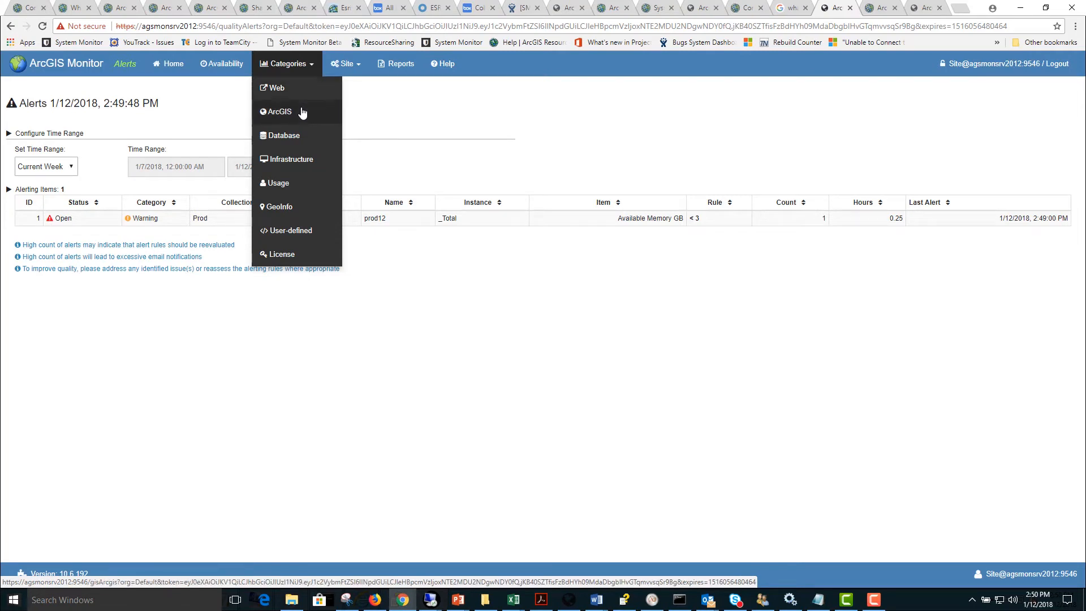
{"action": "mouse_move", "coordinate": [292, 159]}
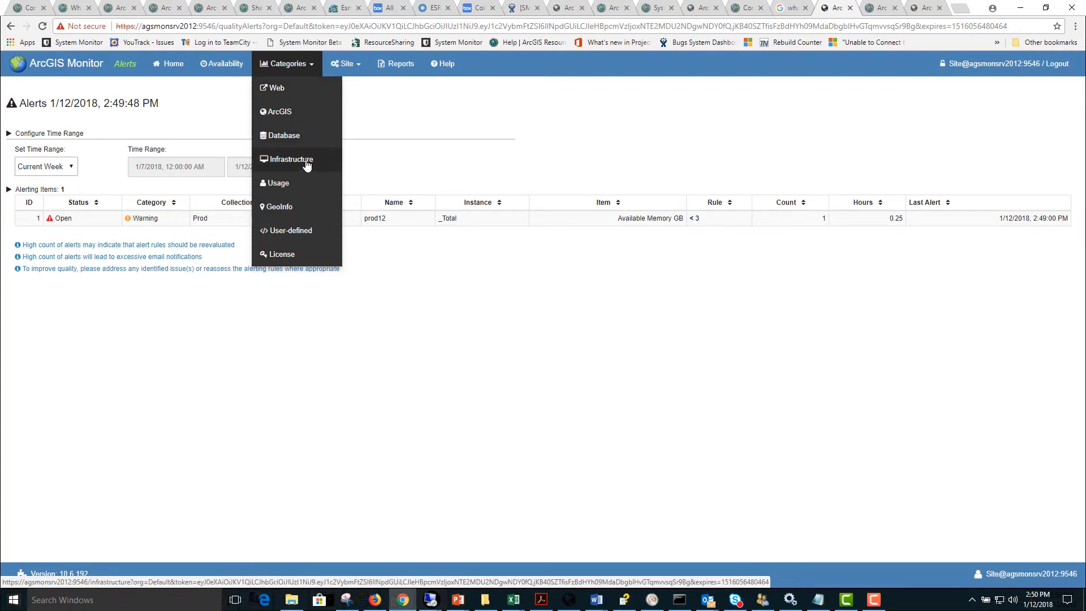
{"action": "mouse_move", "coordinate": [291, 230]}
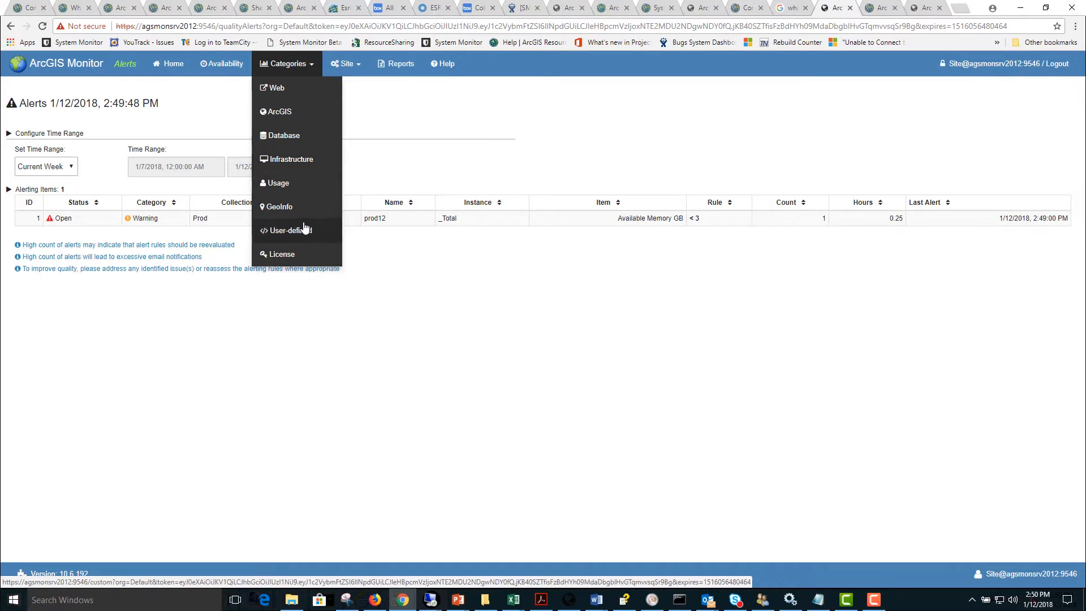
{"action": "mouse_move", "coordinate": [280, 206]}
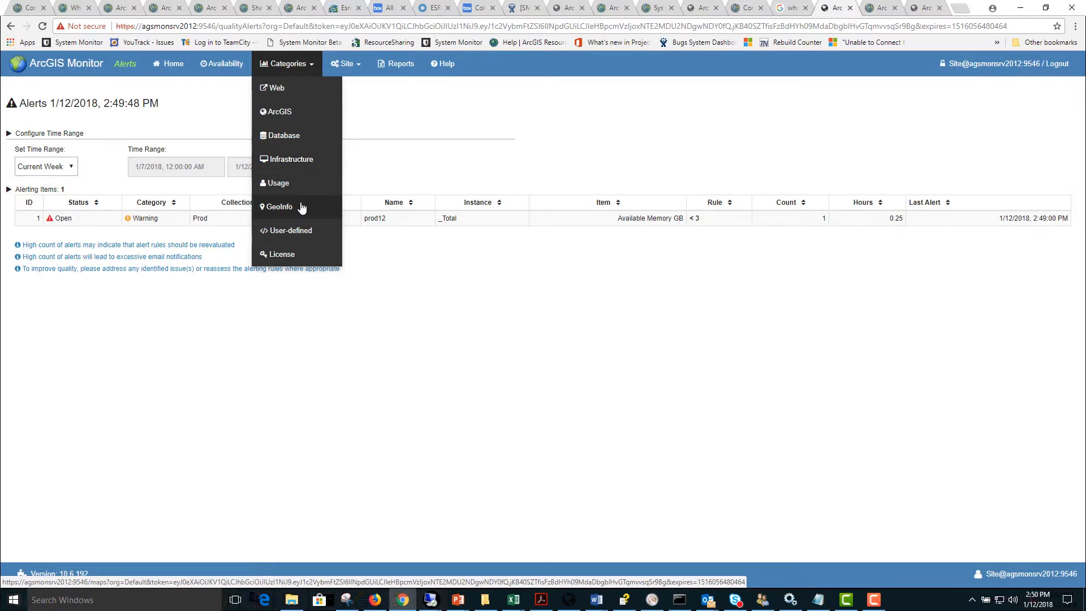
{"action": "mouse_move", "coordinate": [297, 95]}
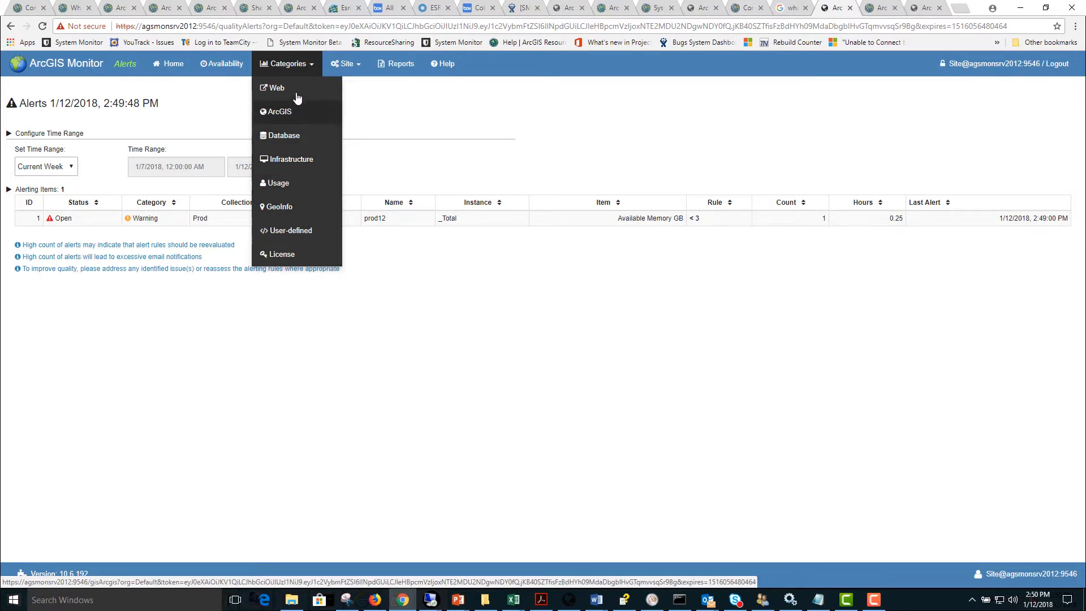
Step: Go to the Web category, showing two healthy SampleWorldCities HTTP monitors
{"action": "left_click", "coordinate": [273, 88]}
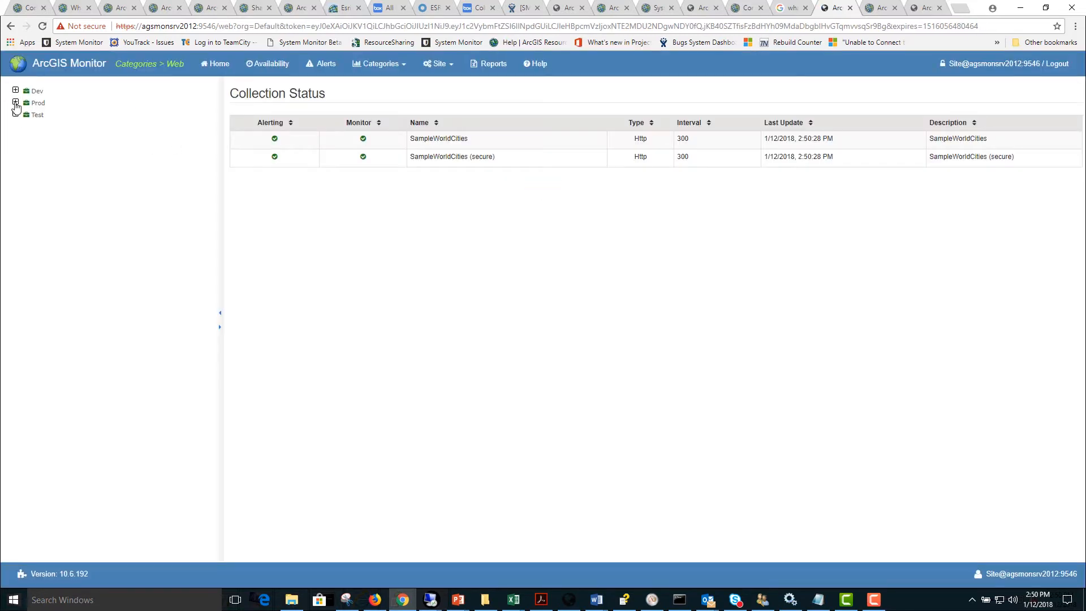
Step: View Prod's Response Time chart, then Test's Response Code and Response Time(sec) charts
{"action": "left_click", "coordinate": [15, 103]}
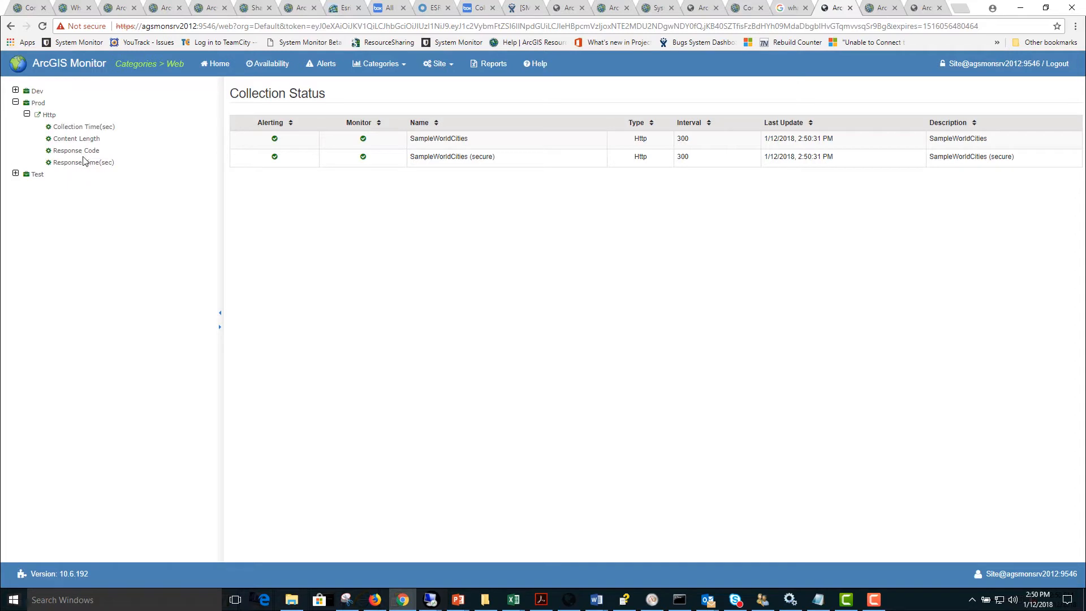
{"action": "left_click", "coordinate": [85, 162]}
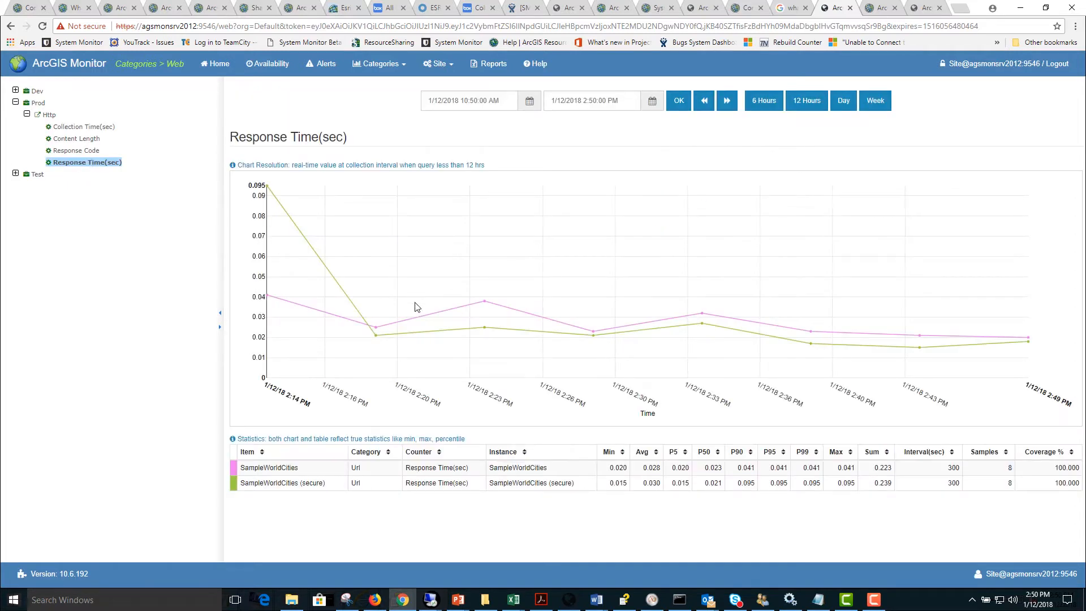
{"action": "mouse_move", "coordinate": [309, 467]}
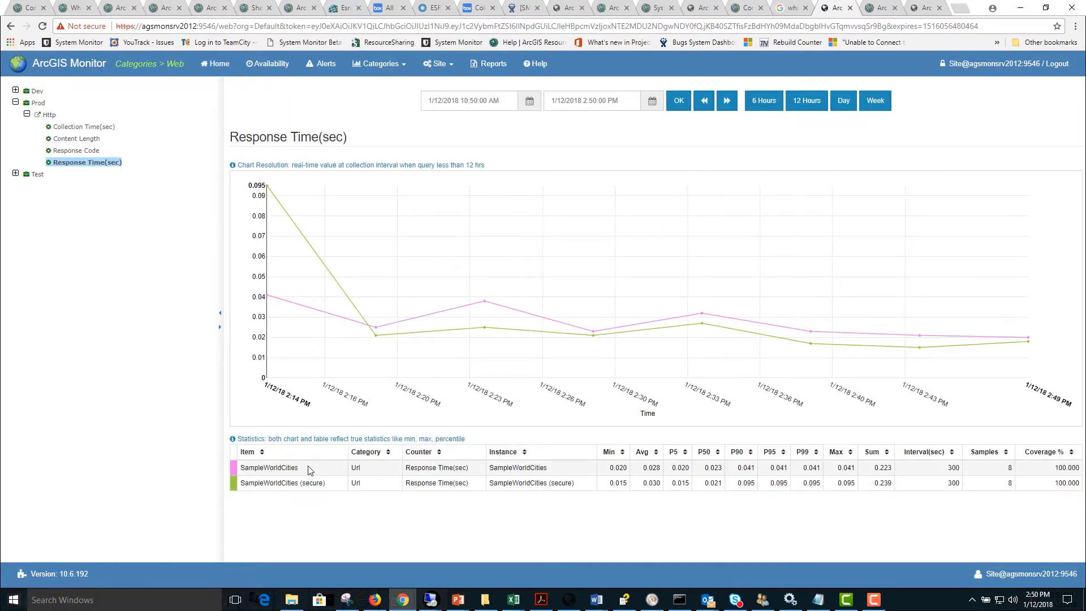
{"action": "mouse_move", "coordinate": [580, 469]}
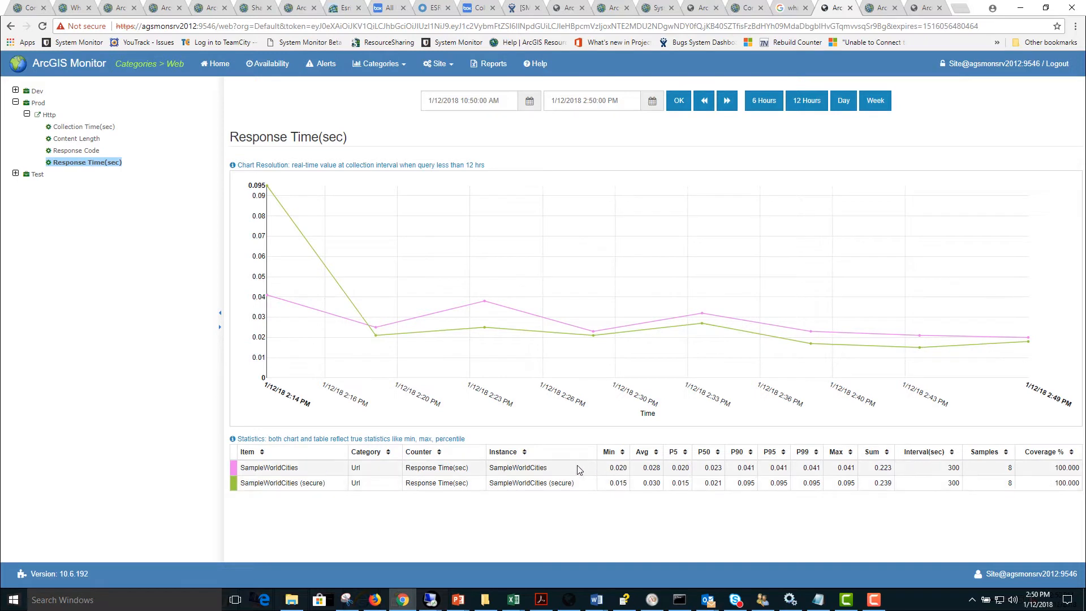
{"action": "mouse_move", "coordinate": [550, 485]}
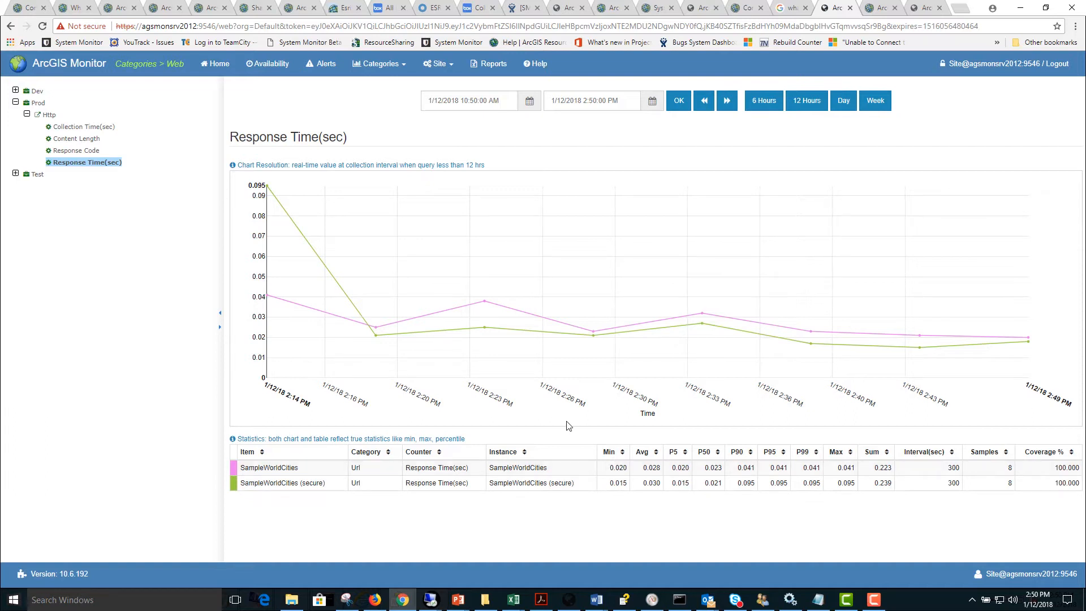
{"action": "mouse_move", "coordinate": [859, 466]}
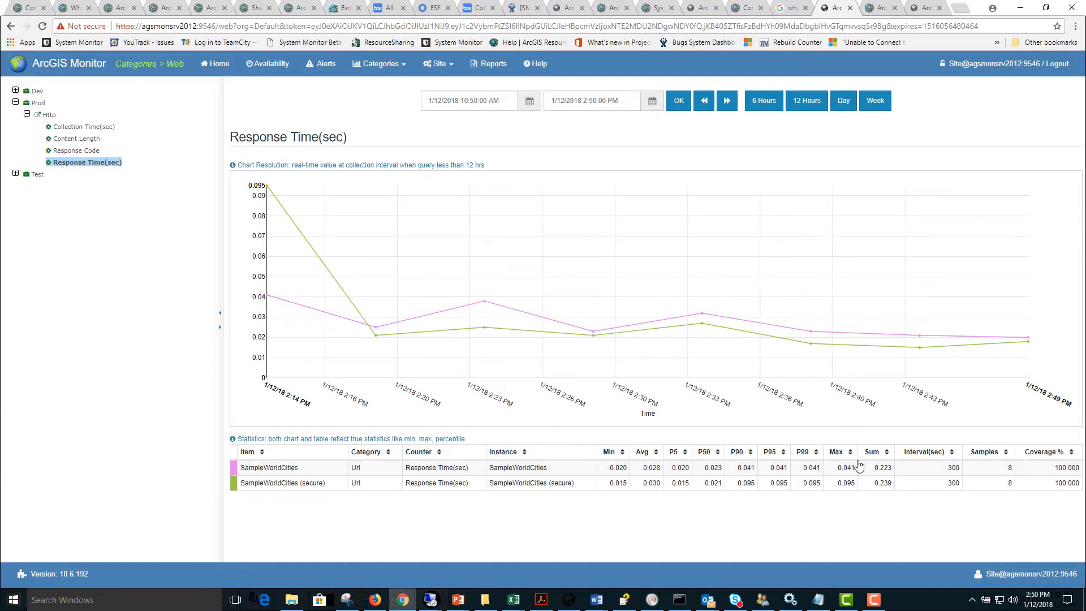
{"action": "mouse_move", "coordinate": [257, 180]}
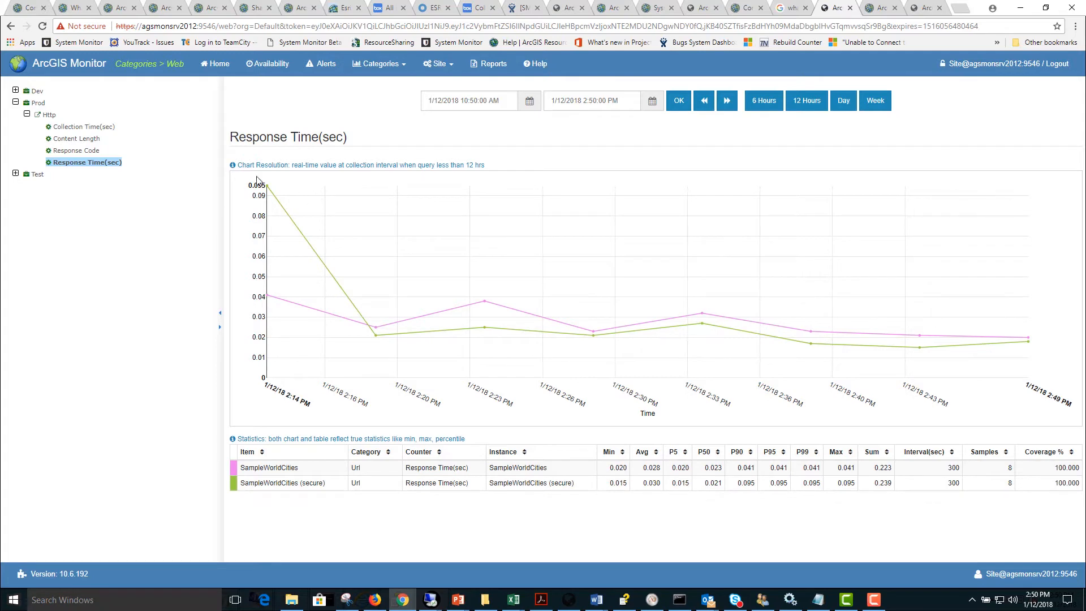
{"action": "left_click", "coordinate": [16, 103]}
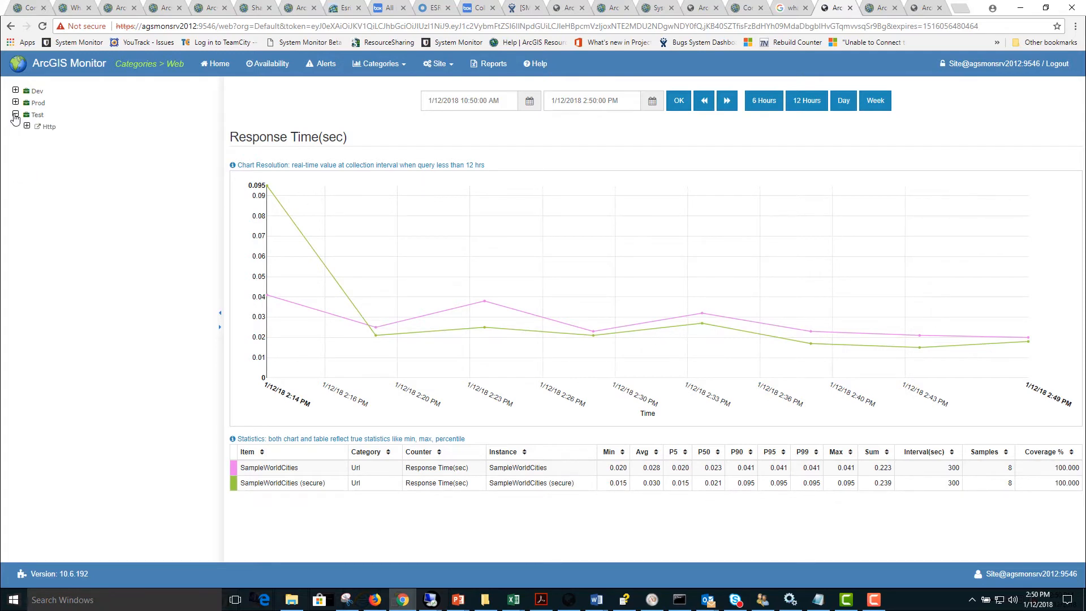
{"action": "left_click", "coordinate": [79, 162]}
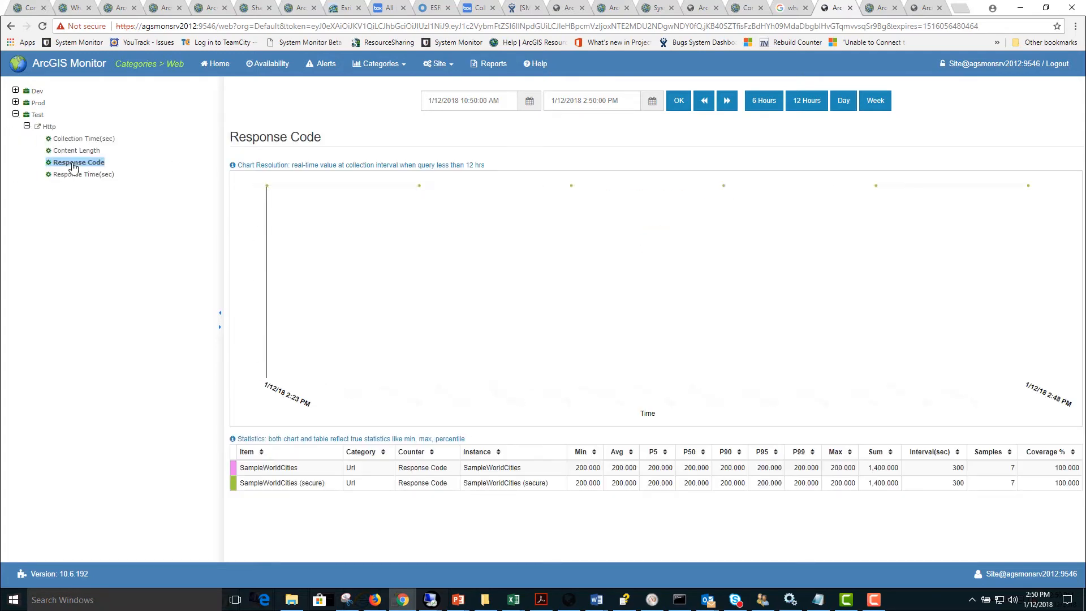
{"action": "left_click", "coordinate": [83, 173]}
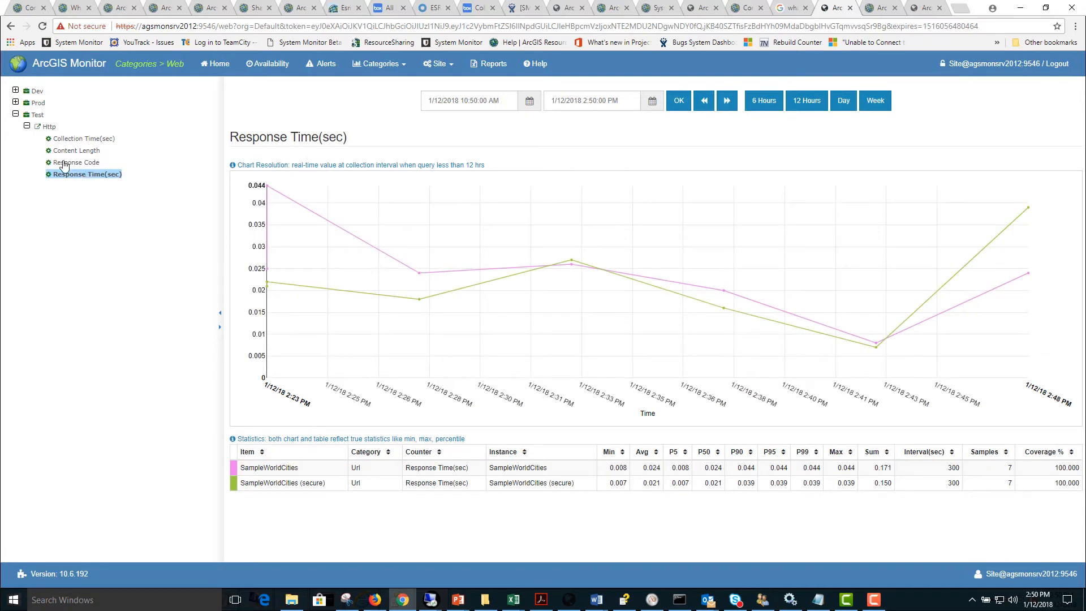
{"action": "left_click", "coordinate": [379, 63]}
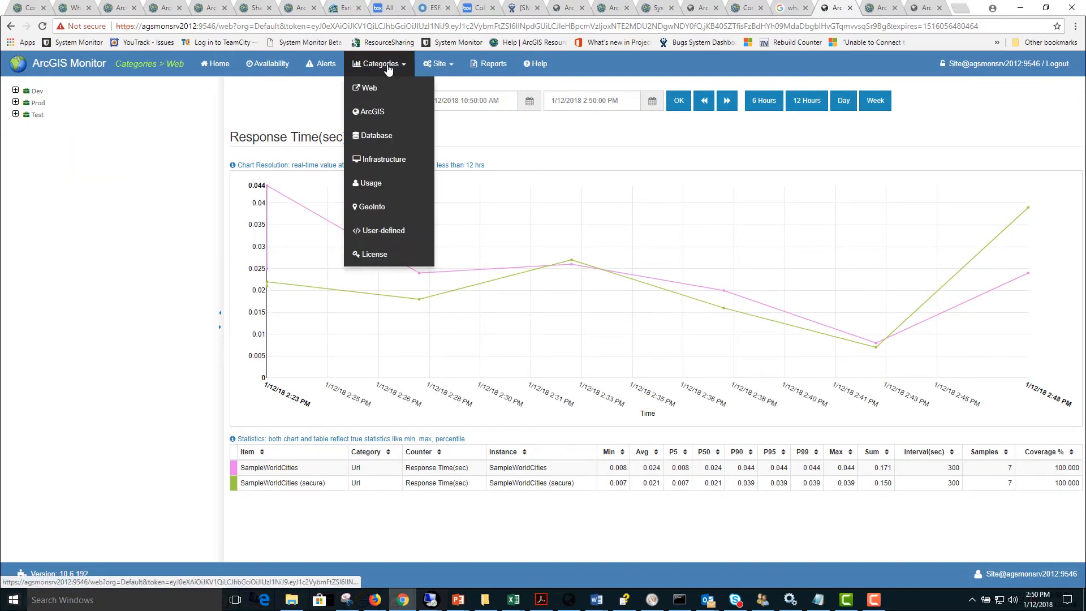
Step: In the ArcGIS category, chart AGS Prod Throughput and My Portal 10.6 Prod Last 24Hrs
{"action": "left_click", "coordinate": [371, 112]}
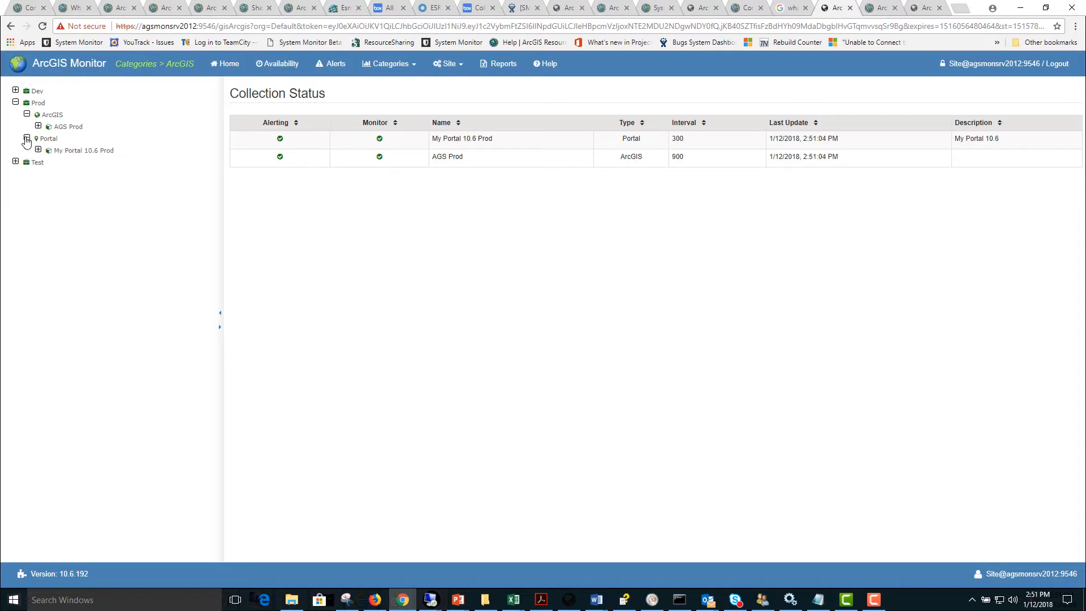
{"action": "left_click", "coordinate": [38, 126]}
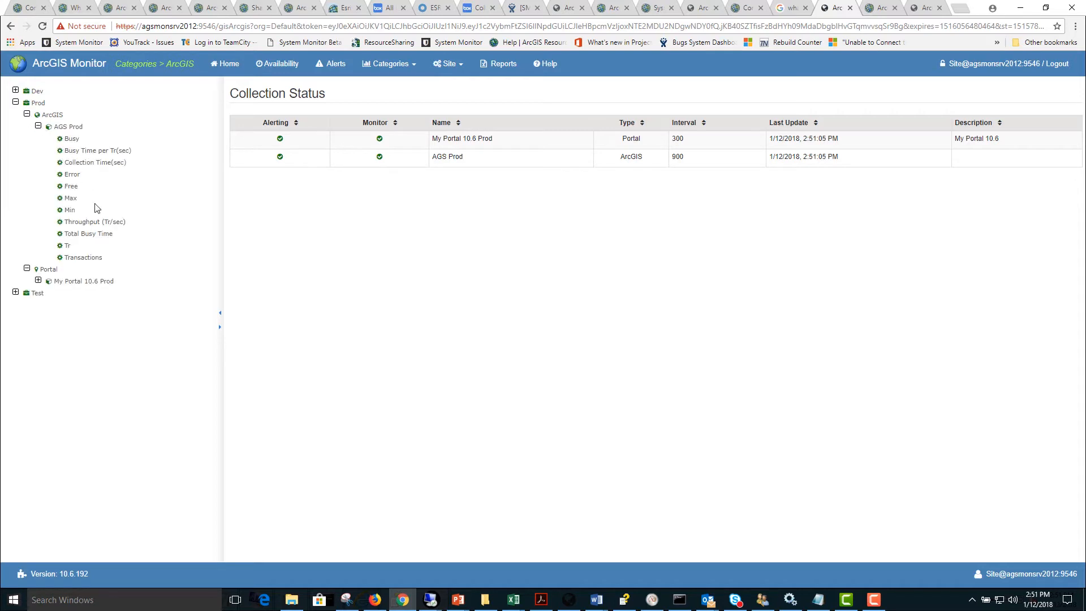
{"action": "left_click", "coordinate": [94, 222]}
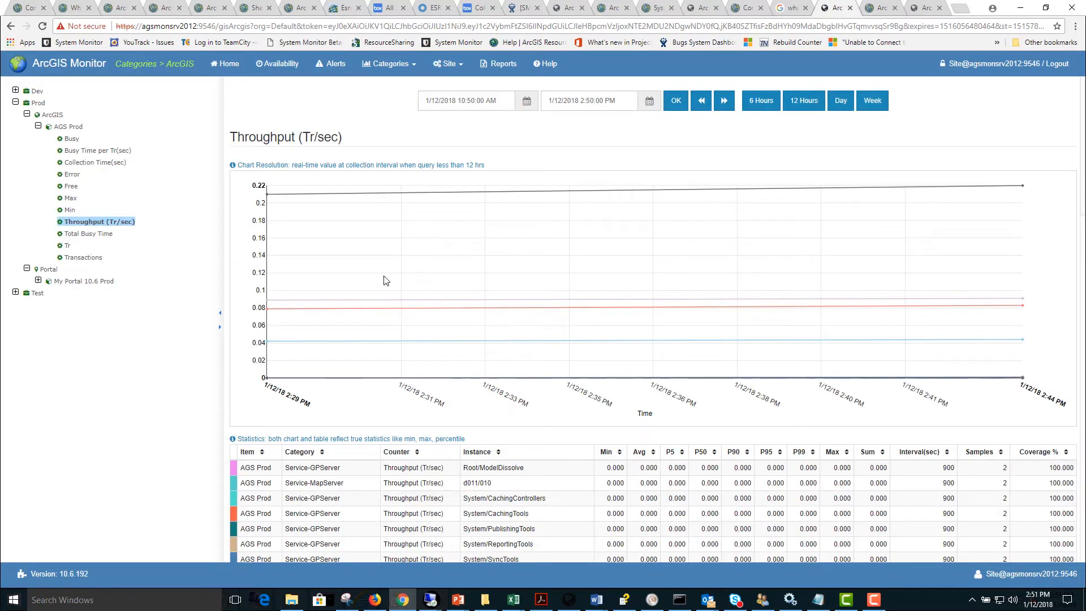
{"action": "mouse_move", "coordinate": [327, 251]}
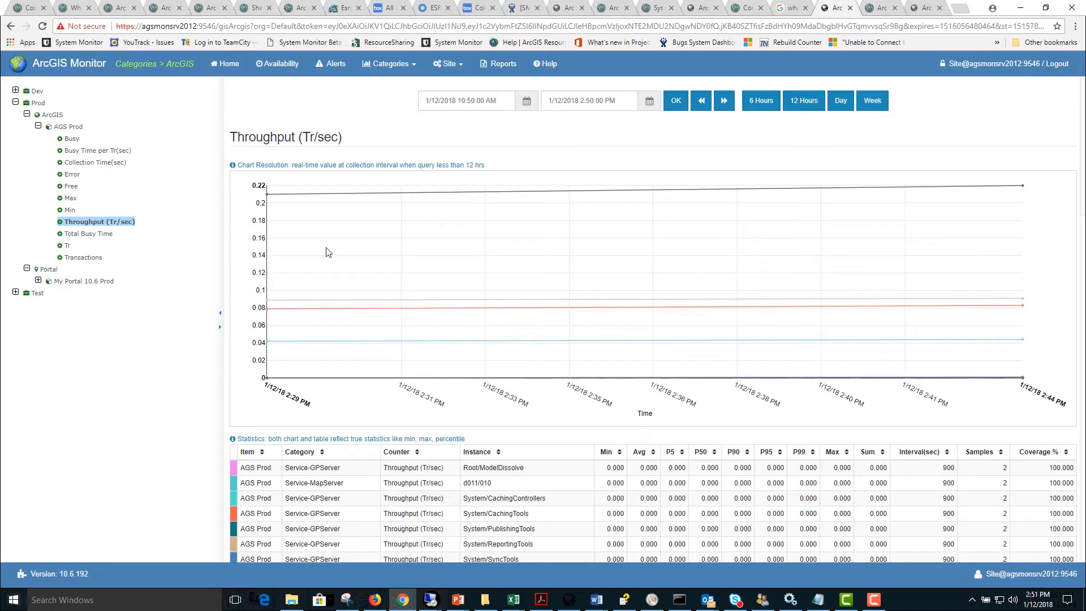
{"action": "left_click", "coordinate": [48, 281]}
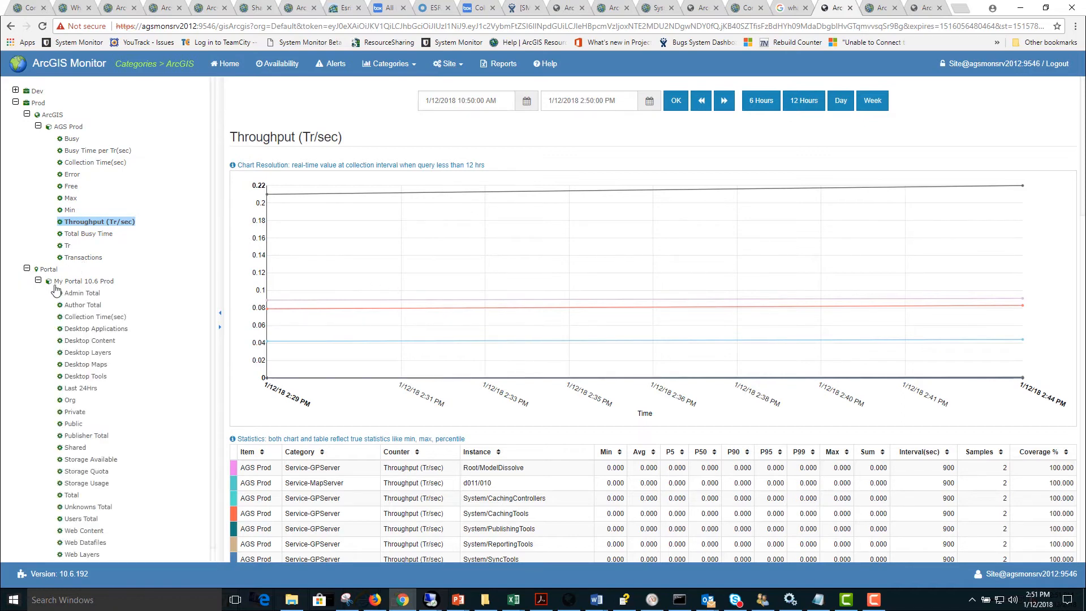
{"action": "left_click", "coordinate": [81, 388]}
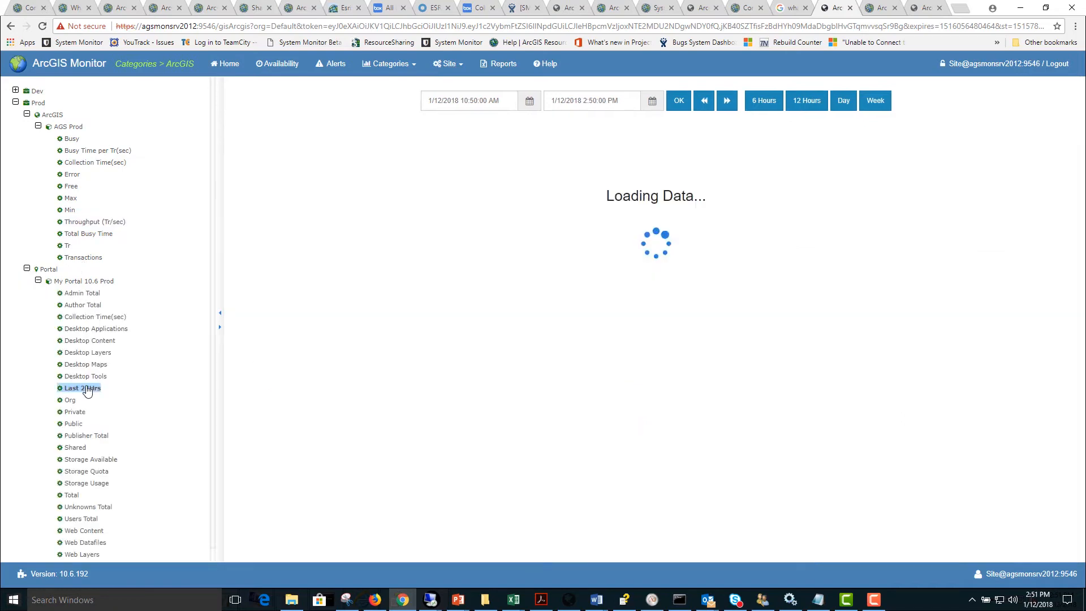
{"action": "left_click", "coordinate": [83, 388]}
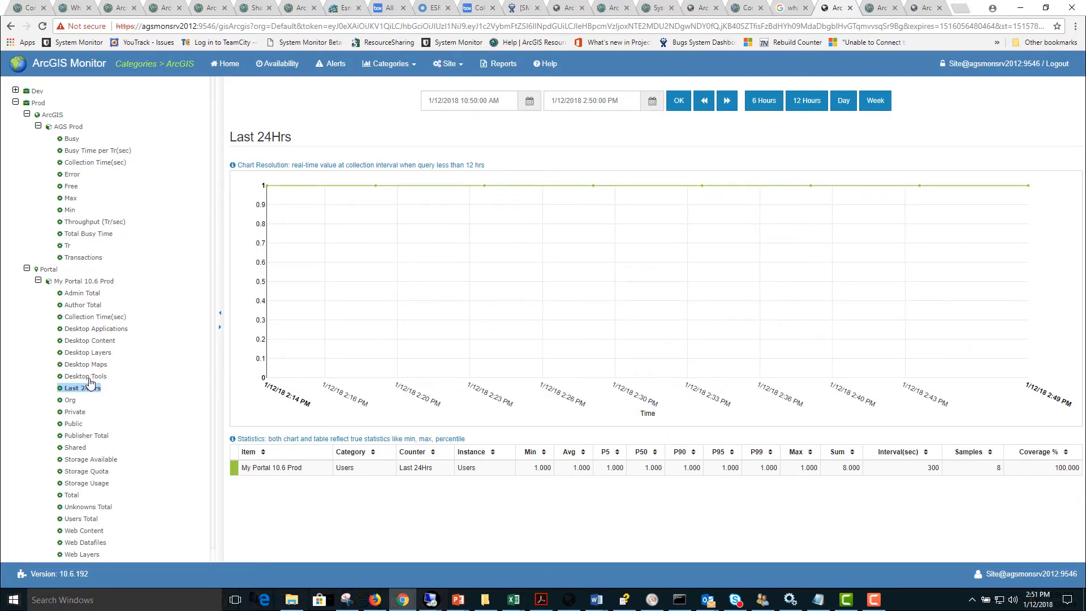
{"action": "left_click", "coordinate": [389, 63]}
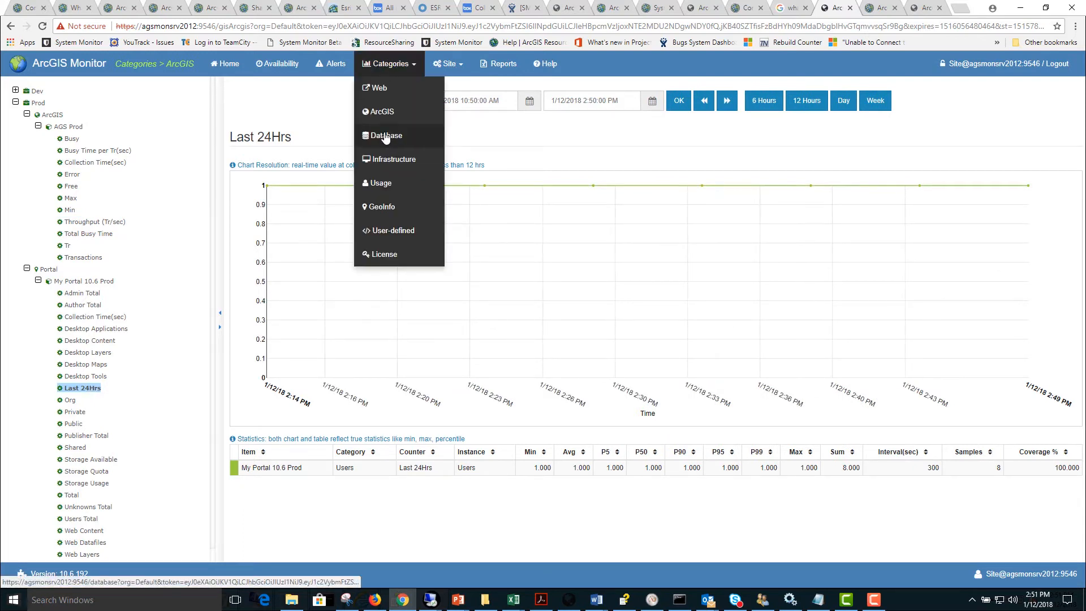
Step: In the Database category, chart Prod3 Load Count, steady around 609–610
{"action": "left_click", "coordinate": [386, 135]}
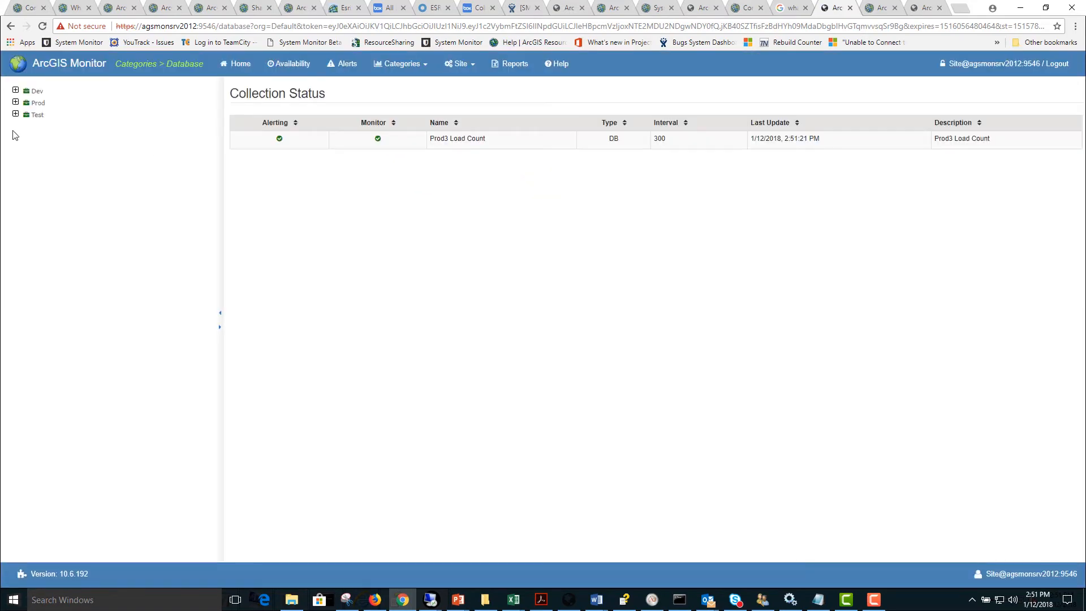
{"action": "left_click", "coordinate": [15, 103]}
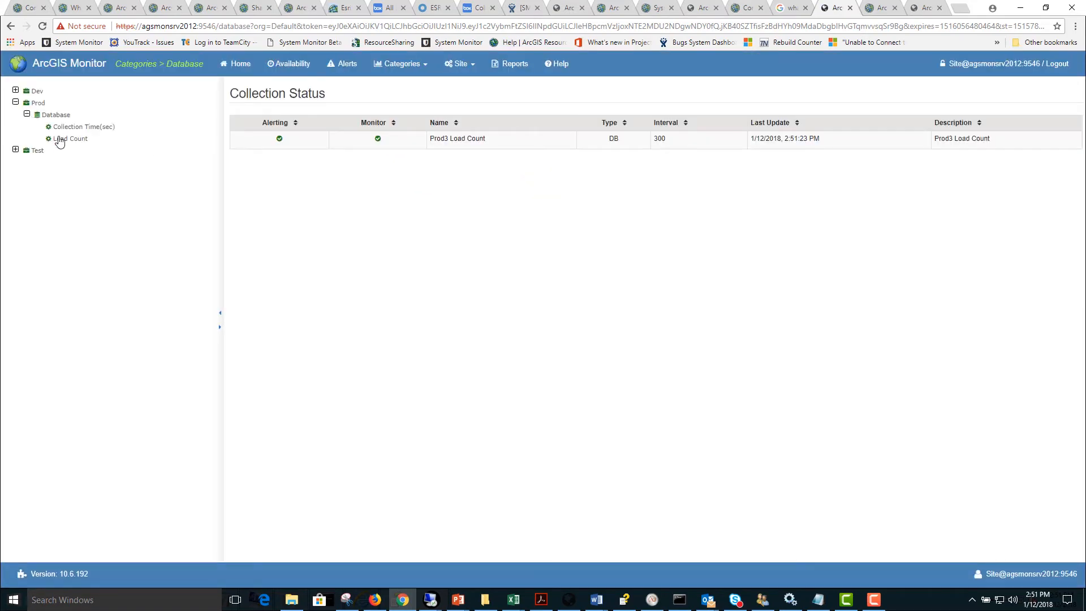
{"action": "left_click", "coordinate": [73, 139]}
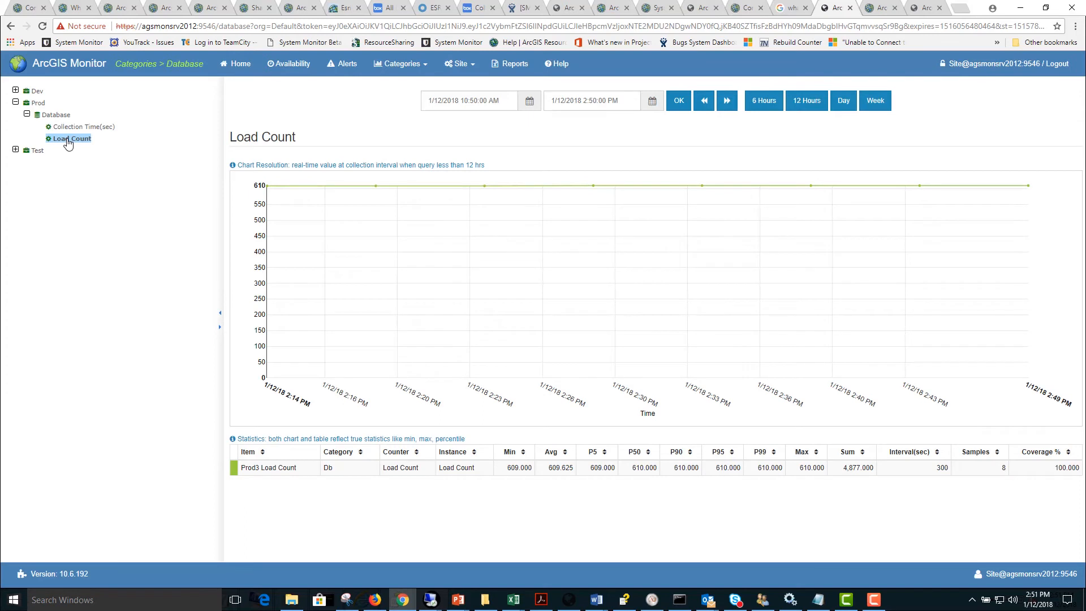
{"action": "mouse_move", "coordinate": [275, 213]}
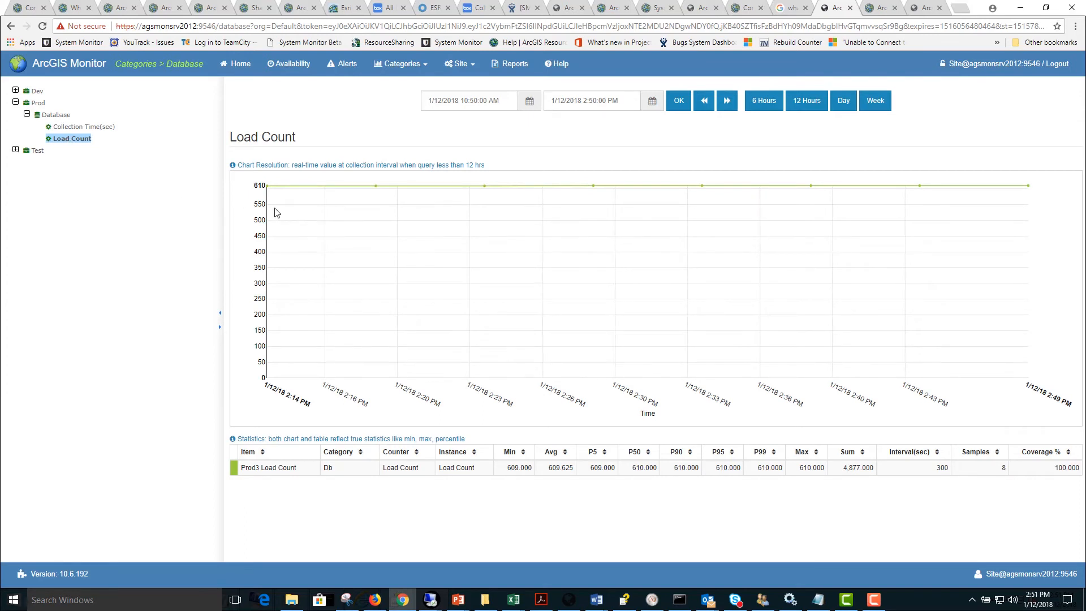
{"action": "mouse_move", "coordinate": [670, 467]}
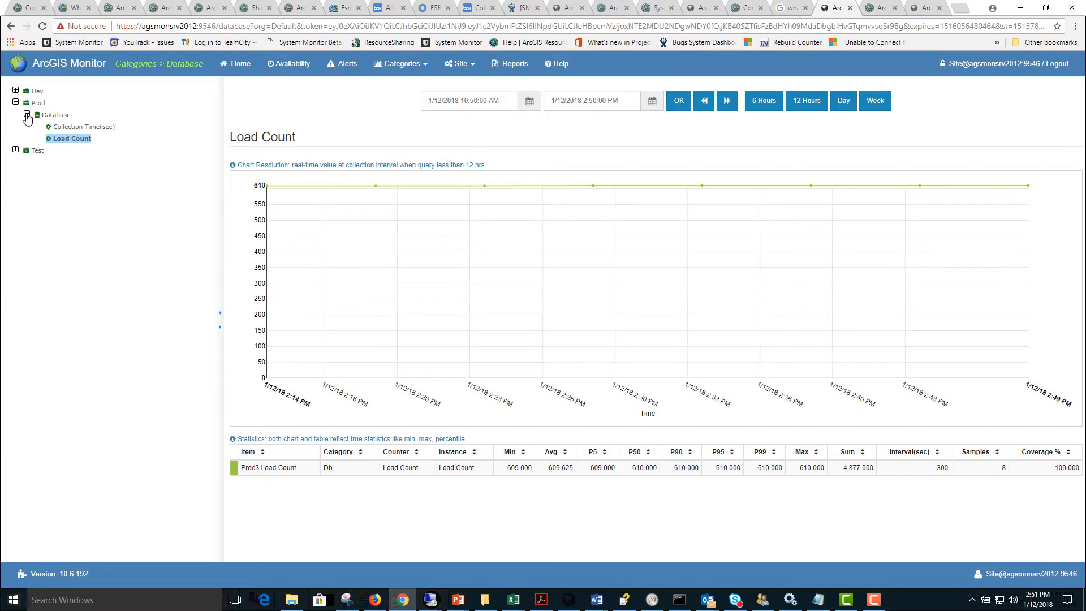
{"action": "left_click", "coordinate": [401, 62]}
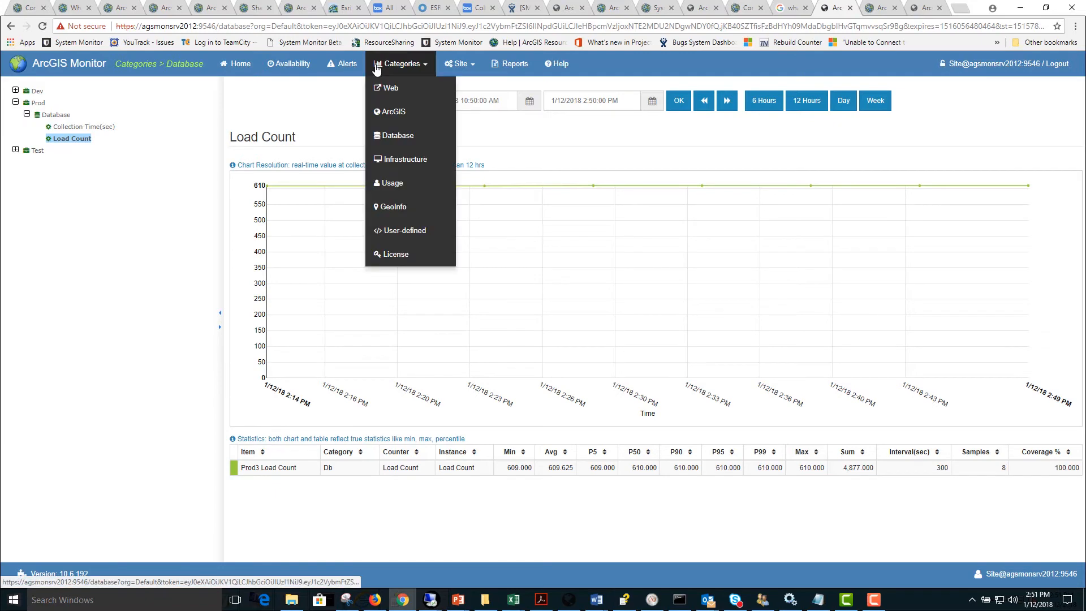
Step: In Infrastructure, view Prod System status: 16 counters, one Available Memory GB alert
{"action": "left_click", "coordinate": [405, 159]}
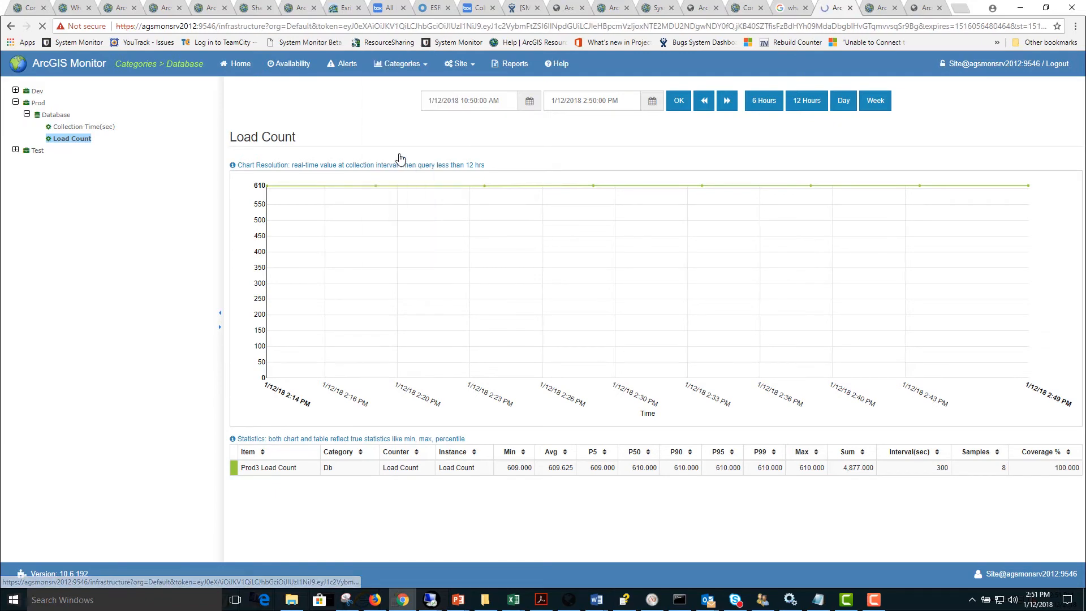
{"action": "left_click", "coordinate": [42, 102]}
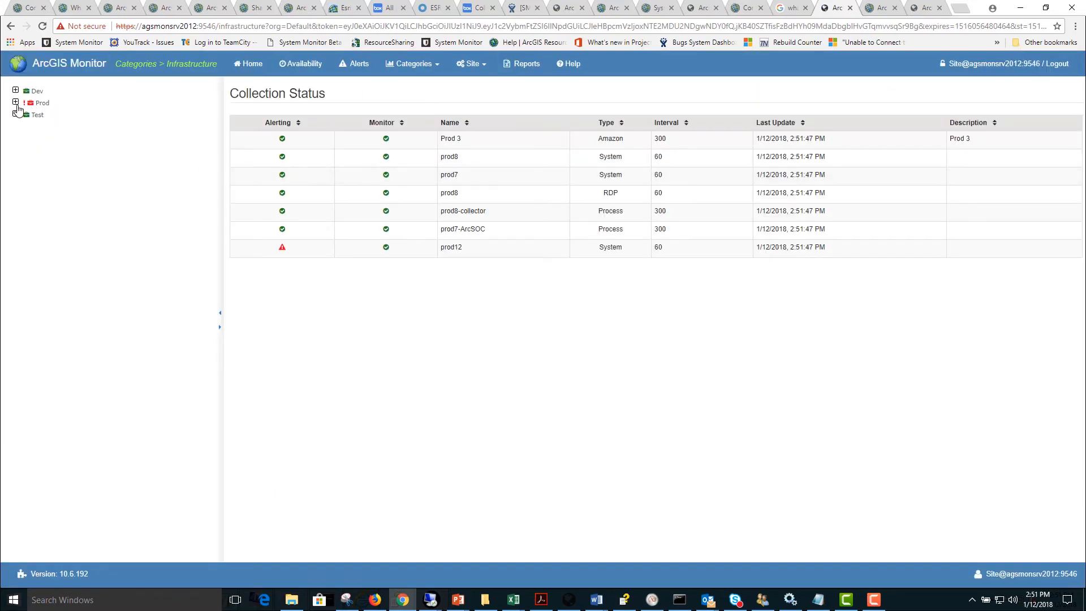
{"action": "left_click", "coordinate": [16, 102]}
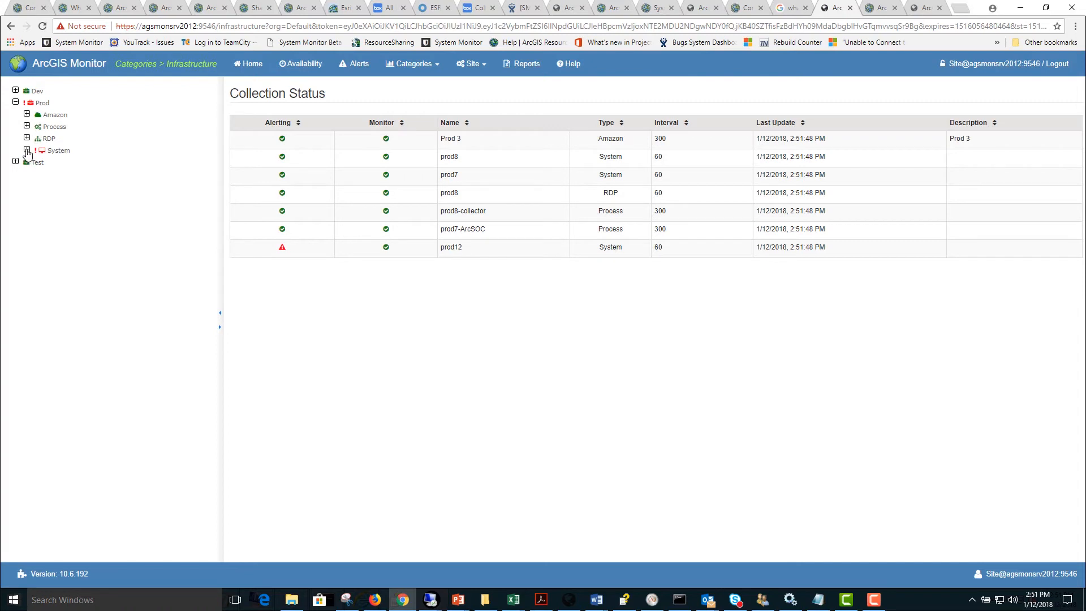
{"action": "left_click", "coordinate": [27, 151]}
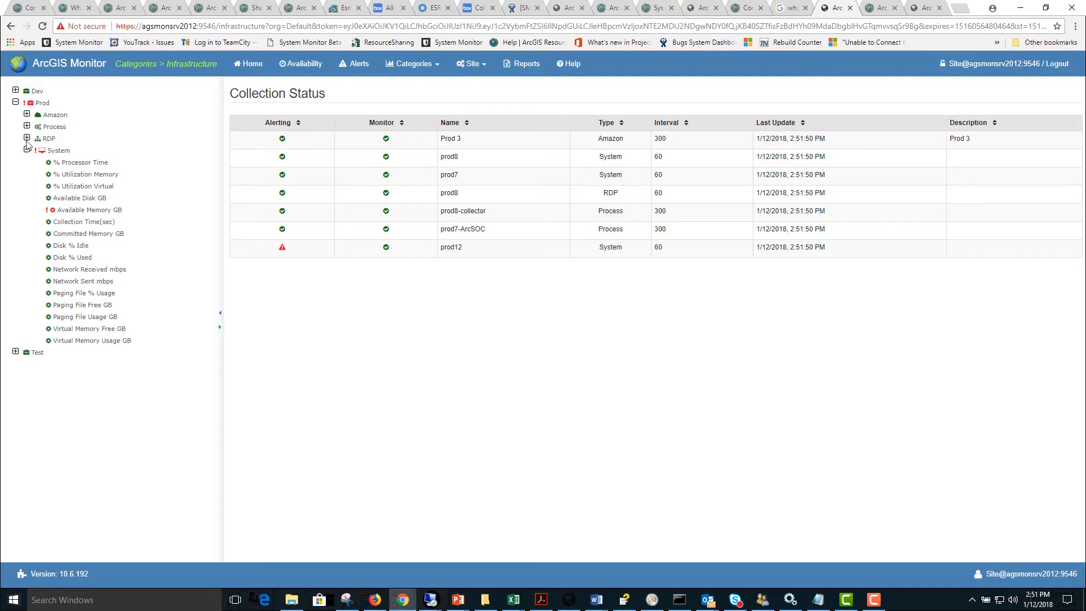
{"action": "mouse_move", "coordinate": [64, 191]}
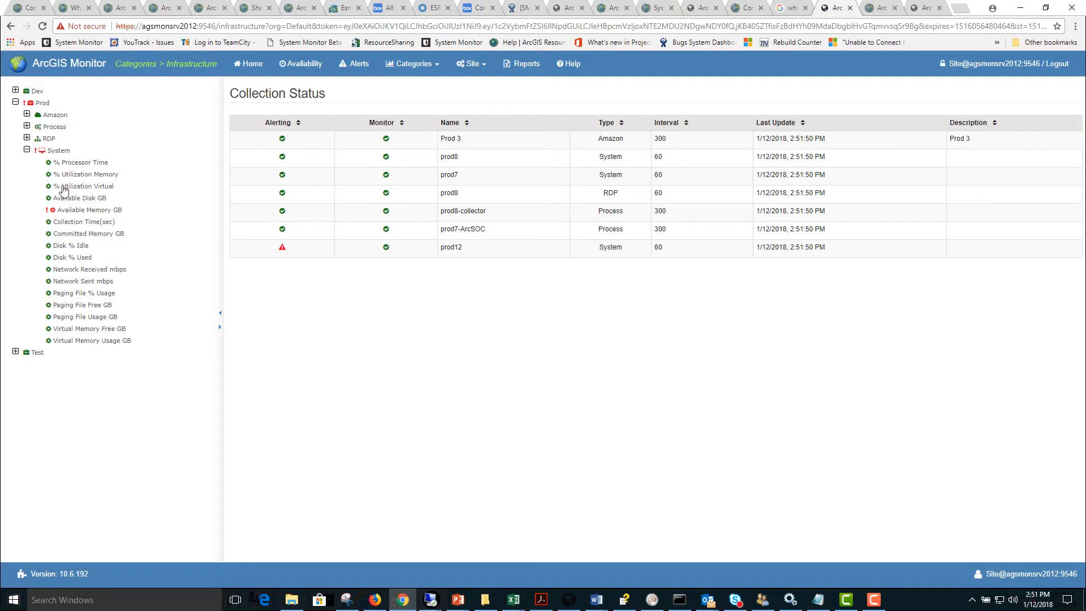
{"action": "left_click", "coordinate": [59, 150]}
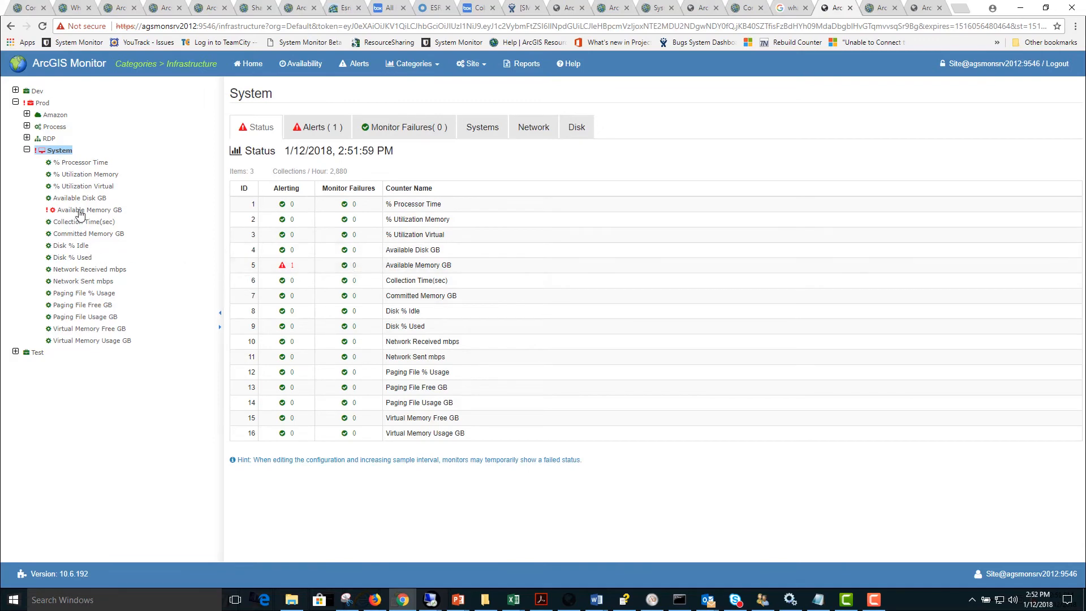
{"action": "left_click", "coordinate": [91, 210]}
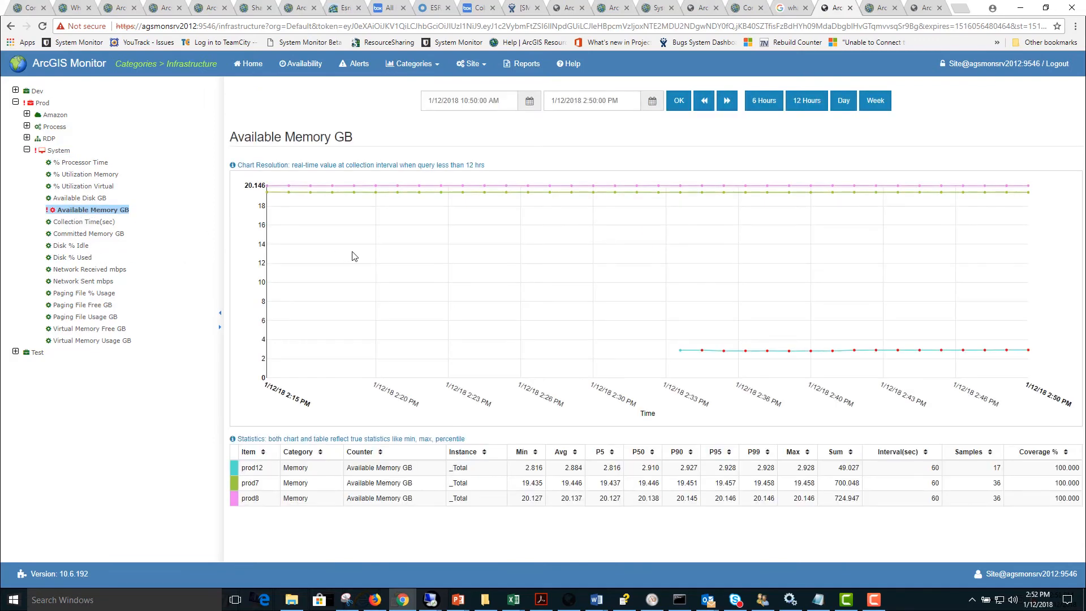
{"action": "mouse_move", "coordinate": [524, 253]}
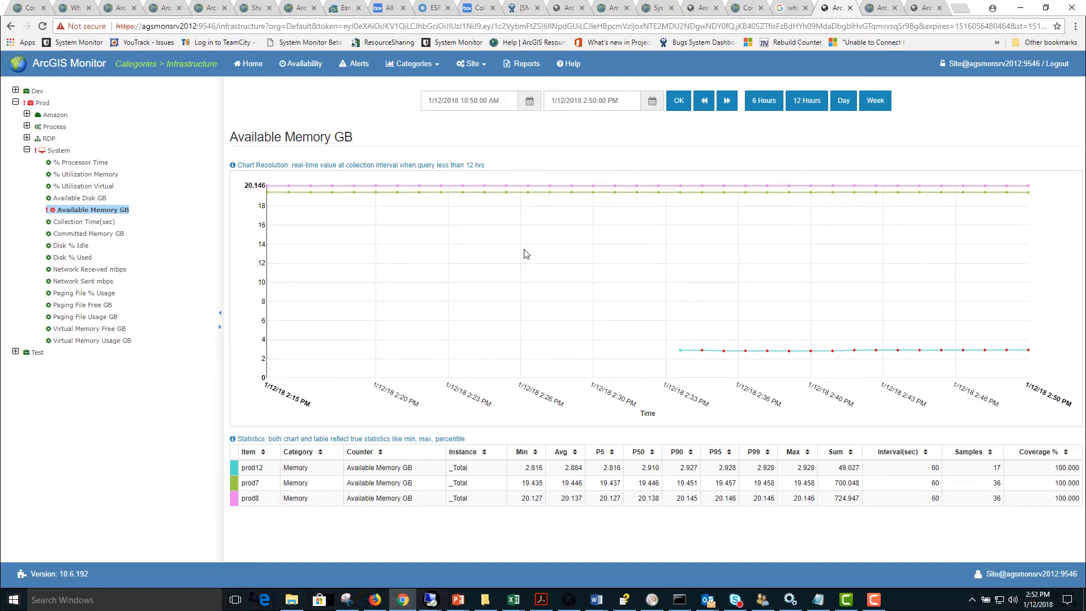
{"action": "mouse_move", "coordinate": [723, 351]}
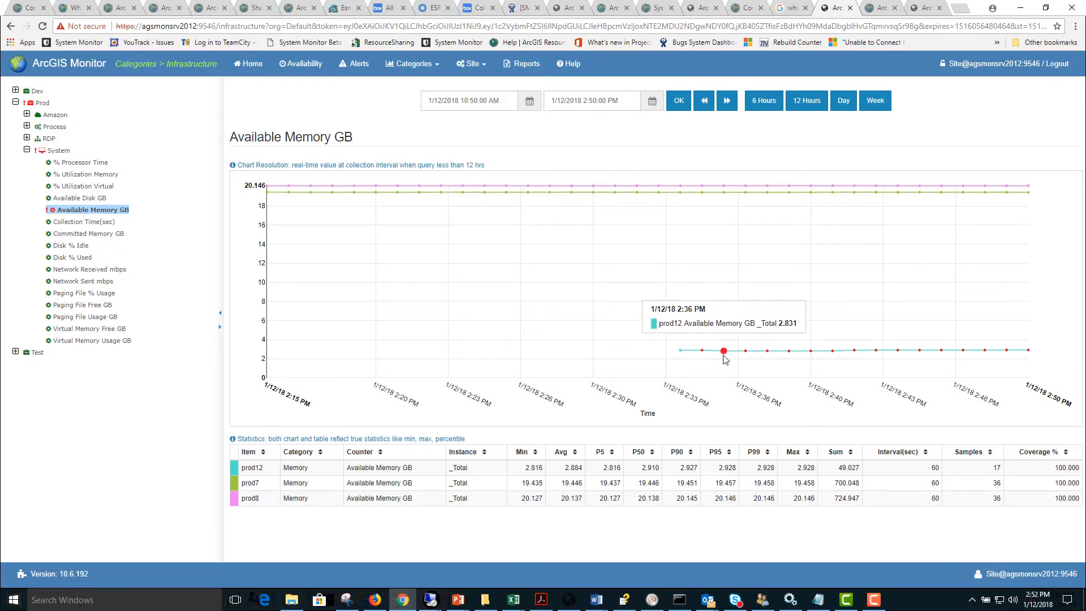
{"action": "mouse_move", "coordinate": [700, 351]}
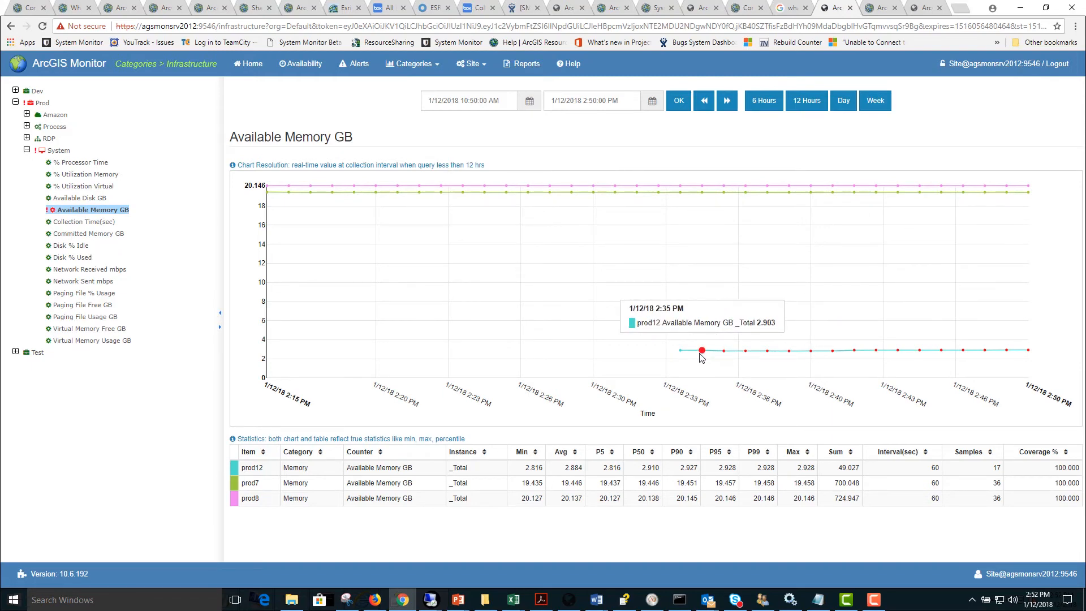
{"action": "mouse_move", "coordinate": [962, 350]}
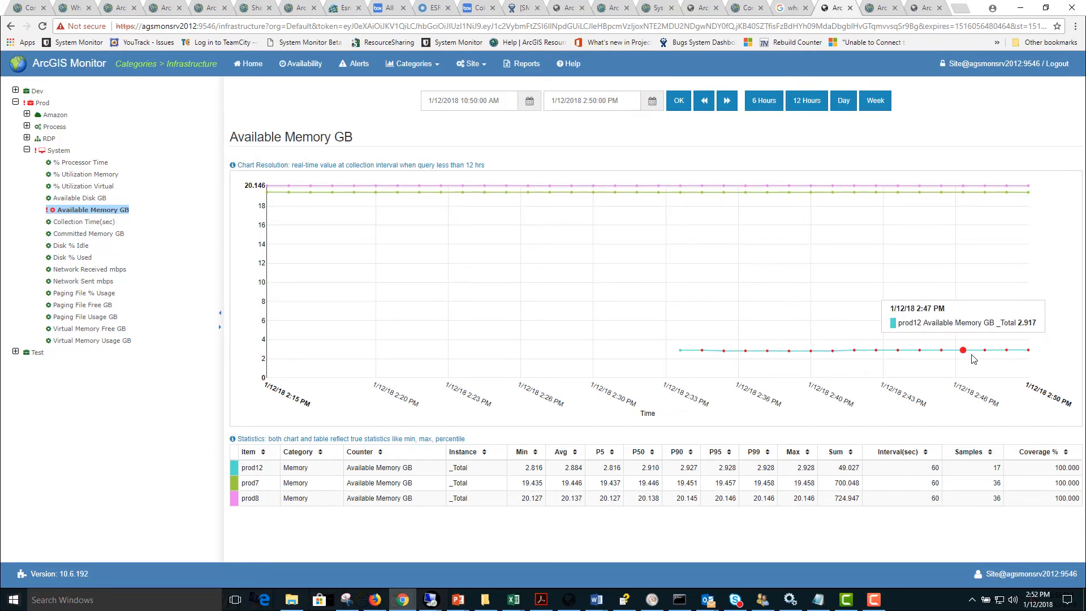
{"action": "mouse_move", "coordinate": [1028, 350]}
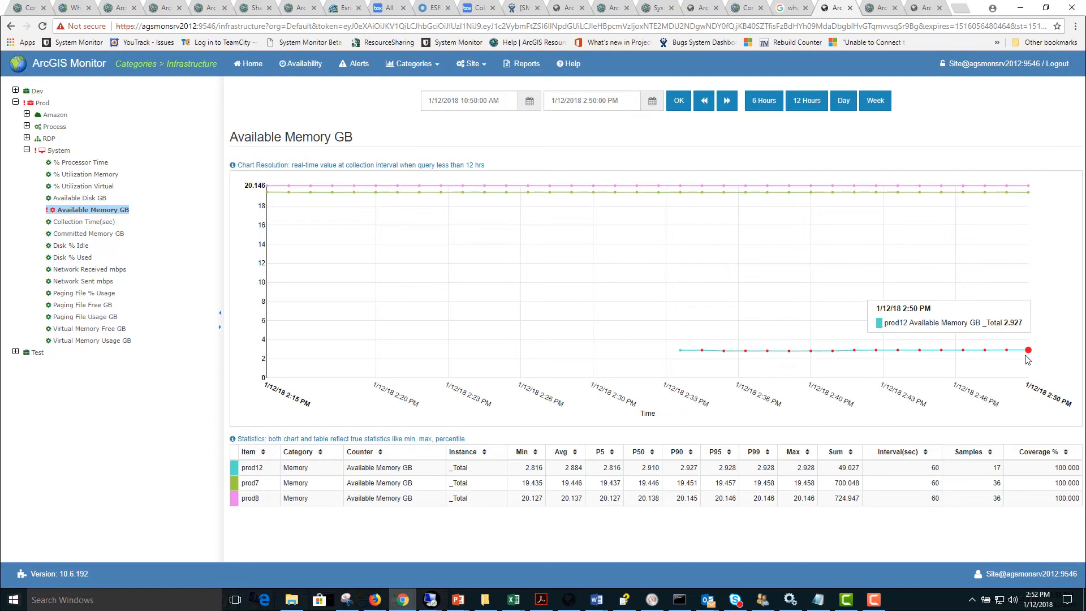
{"action": "mouse_move", "coordinate": [1024, 359]}
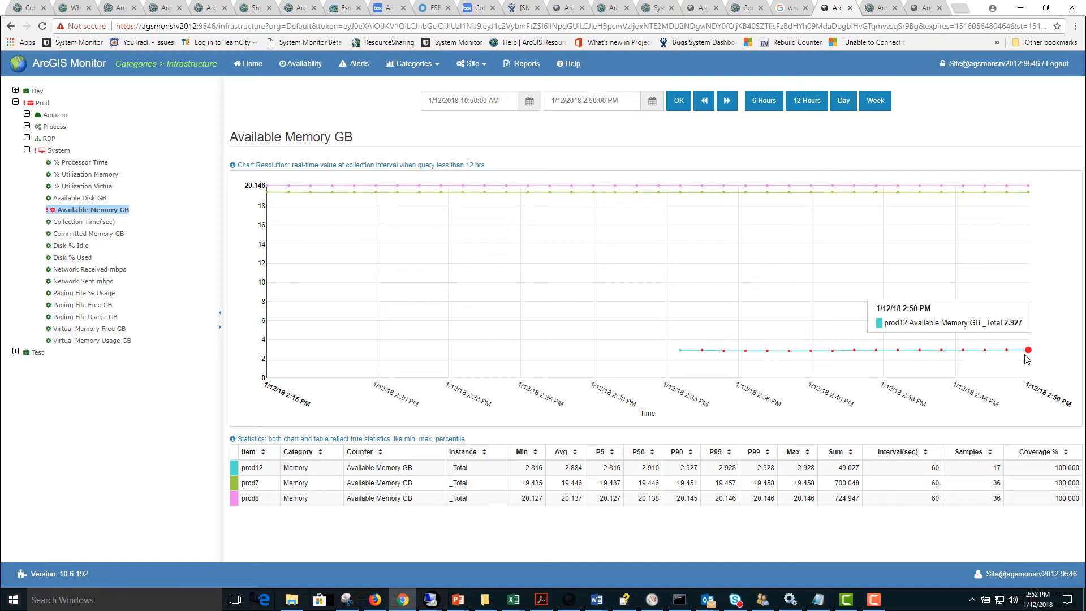
{"action": "mouse_move", "coordinate": [1007, 349]}
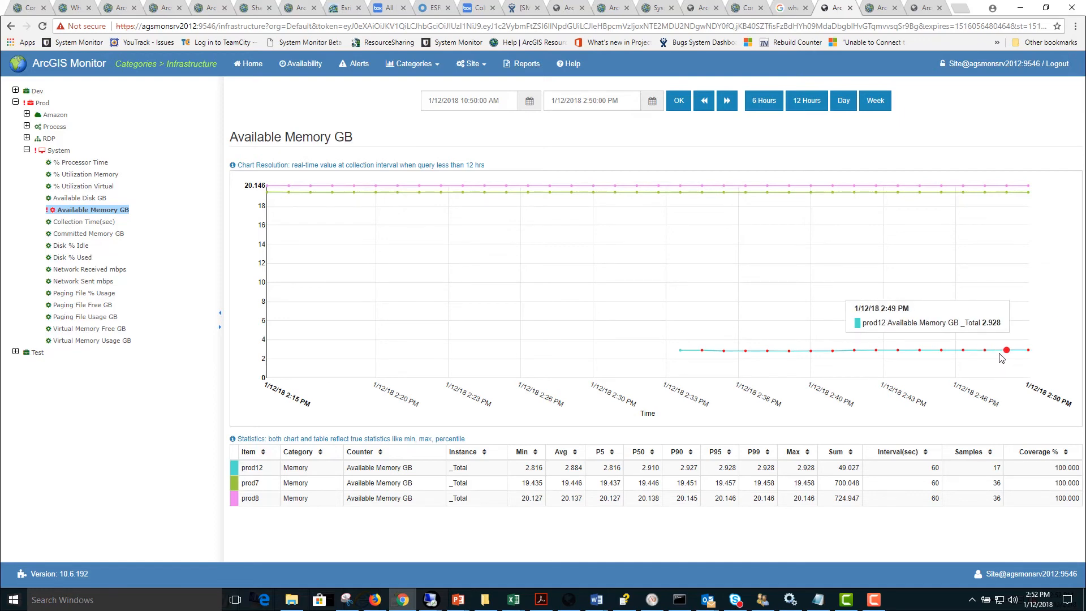
{"action": "mouse_move", "coordinate": [762, 298]}
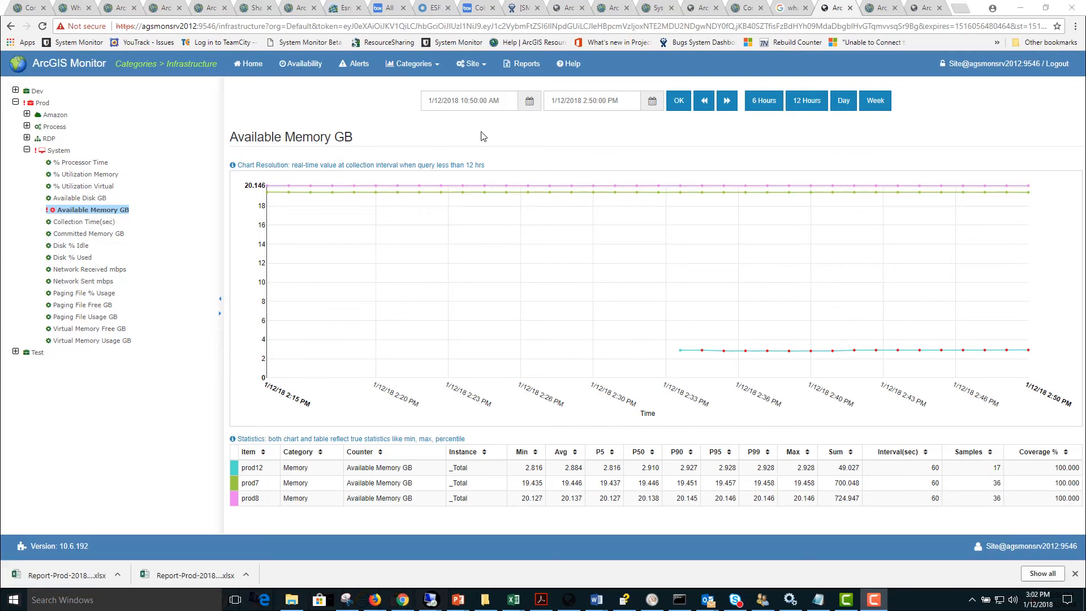
Step: Open the site catalog and select the AGS Prod server under Prod > ArcGIS
{"action": "left_click", "coordinate": [470, 63]}
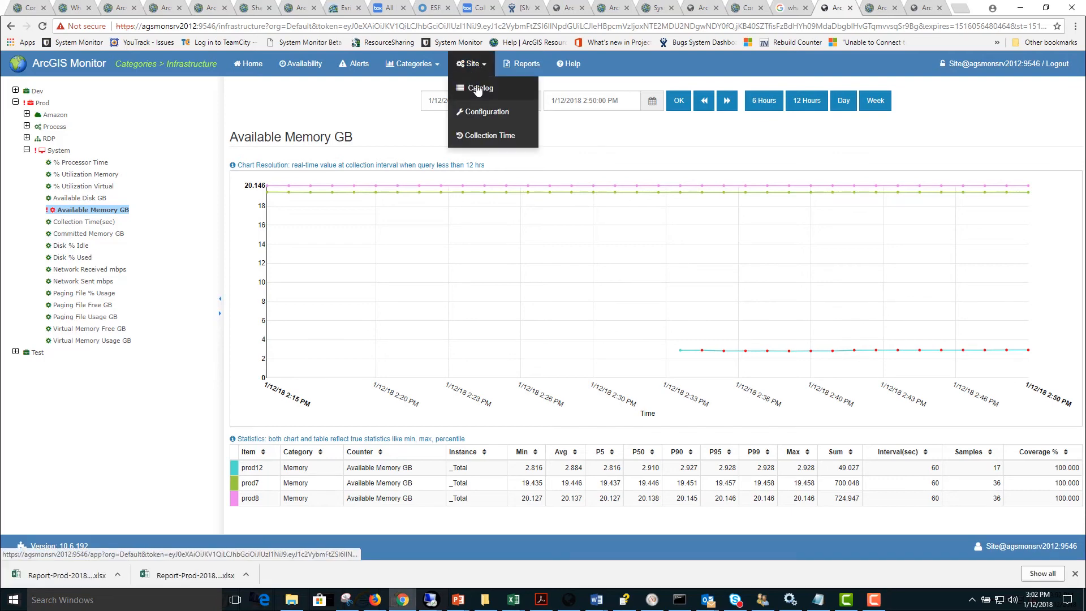
{"action": "left_click", "coordinate": [479, 88]}
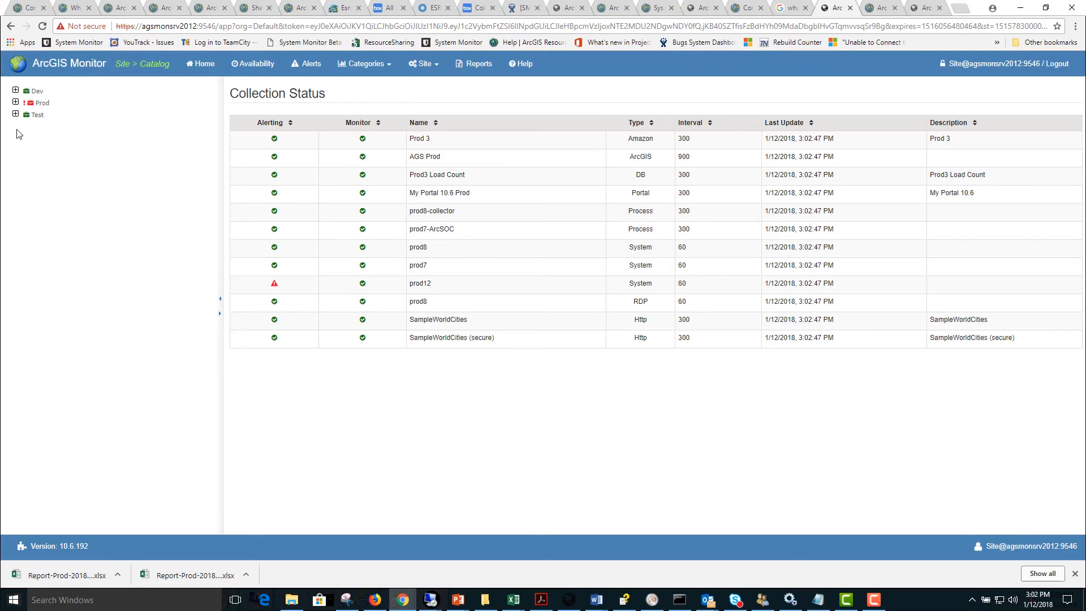
{"action": "left_click", "coordinate": [16, 103]}
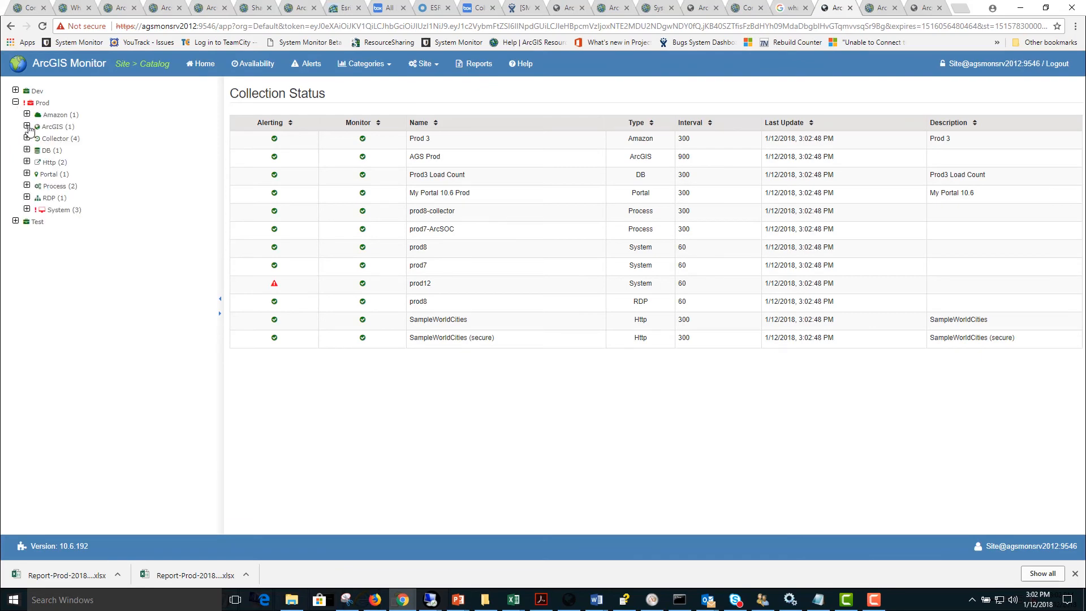
{"action": "left_click", "coordinate": [27, 138]}
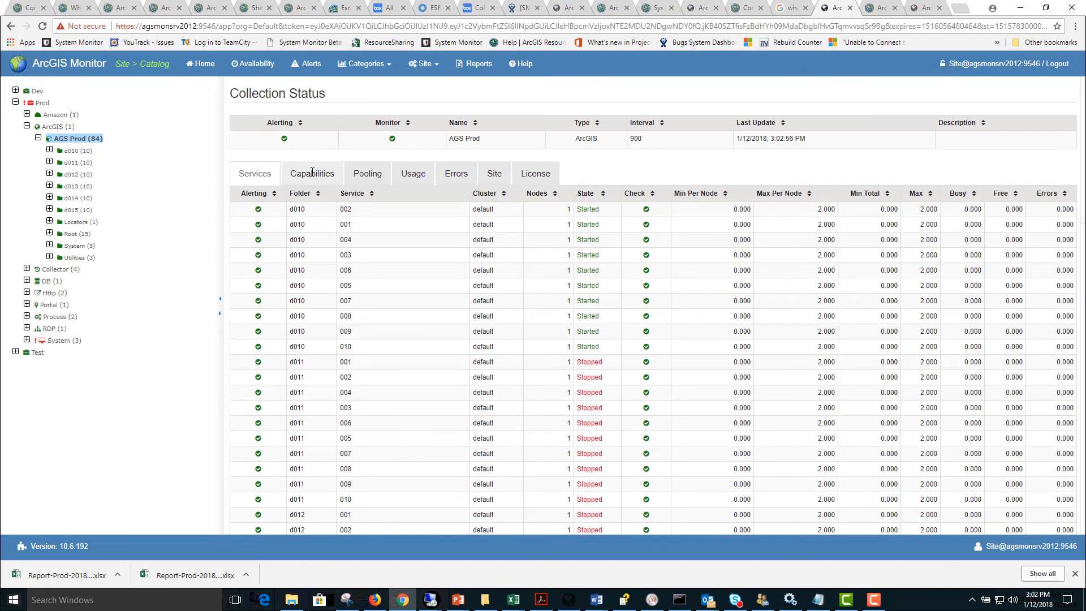
Step: Review AGS Prod's Pooling, Errors and Site tabs, showing 84 services and zero errors
{"action": "left_click", "coordinate": [367, 173]}
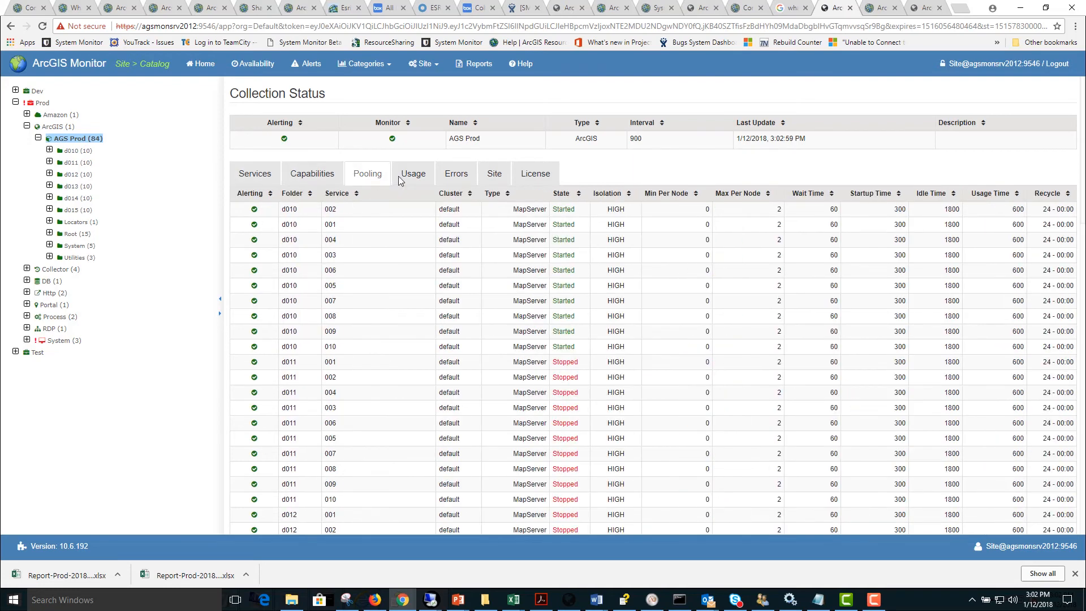
{"action": "left_click", "coordinate": [456, 174]}
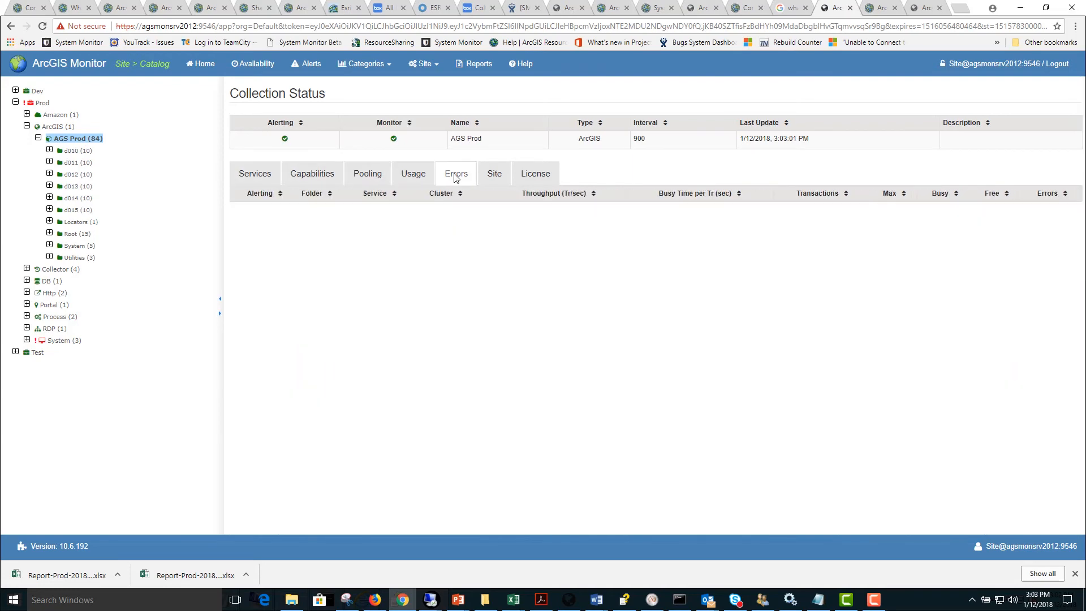
{"action": "left_click", "coordinate": [494, 173]}
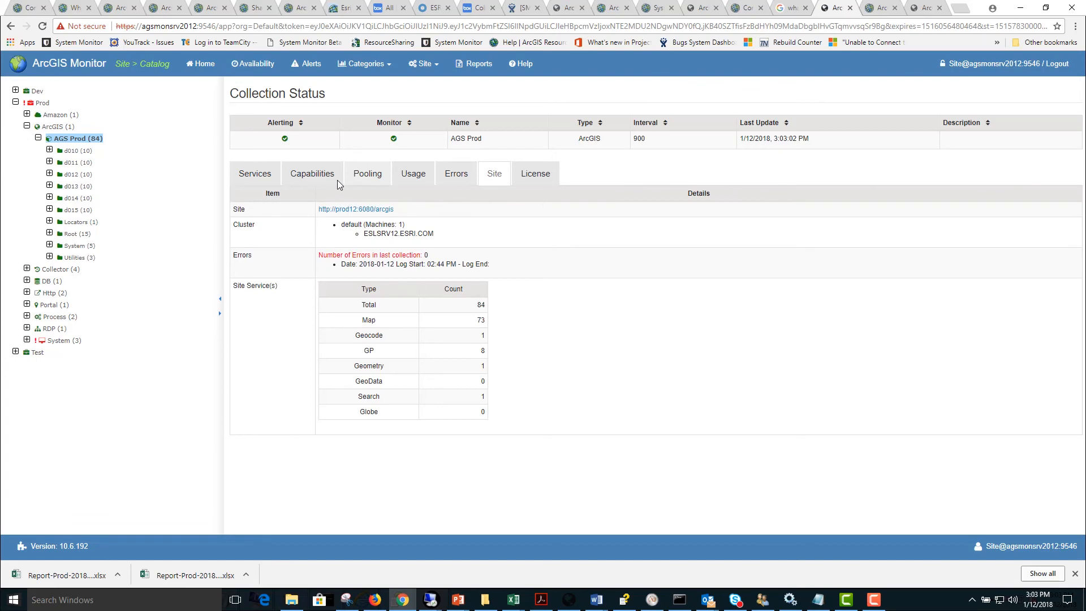
Step: Display and scroll through the charts for service d010/001, including Busy Time per Tr(sec)
{"action": "left_click", "coordinate": [49, 151]}
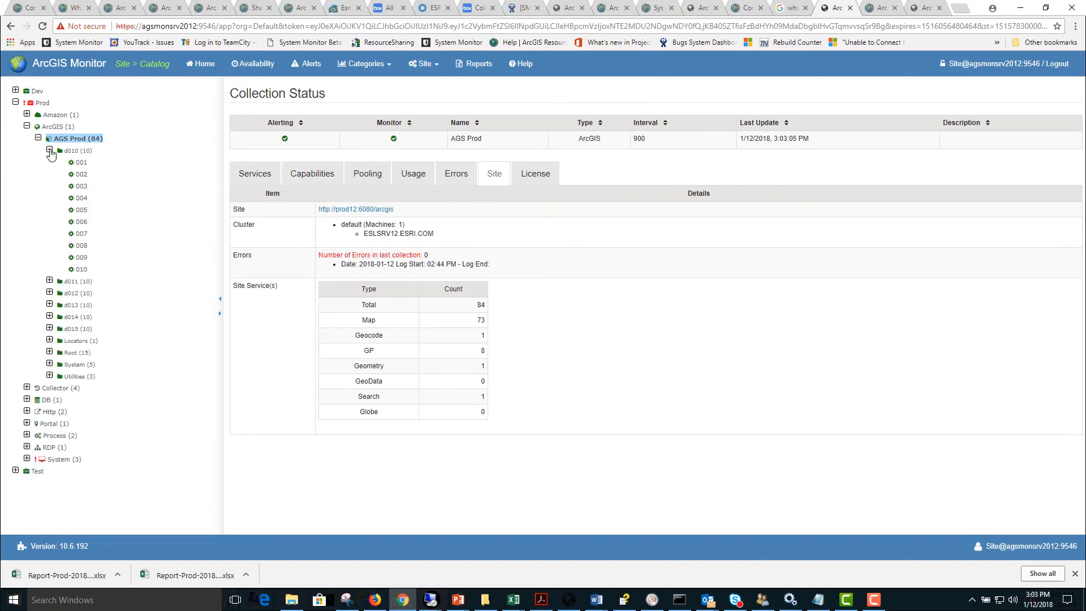
{"action": "left_click", "coordinate": [80, 161]}
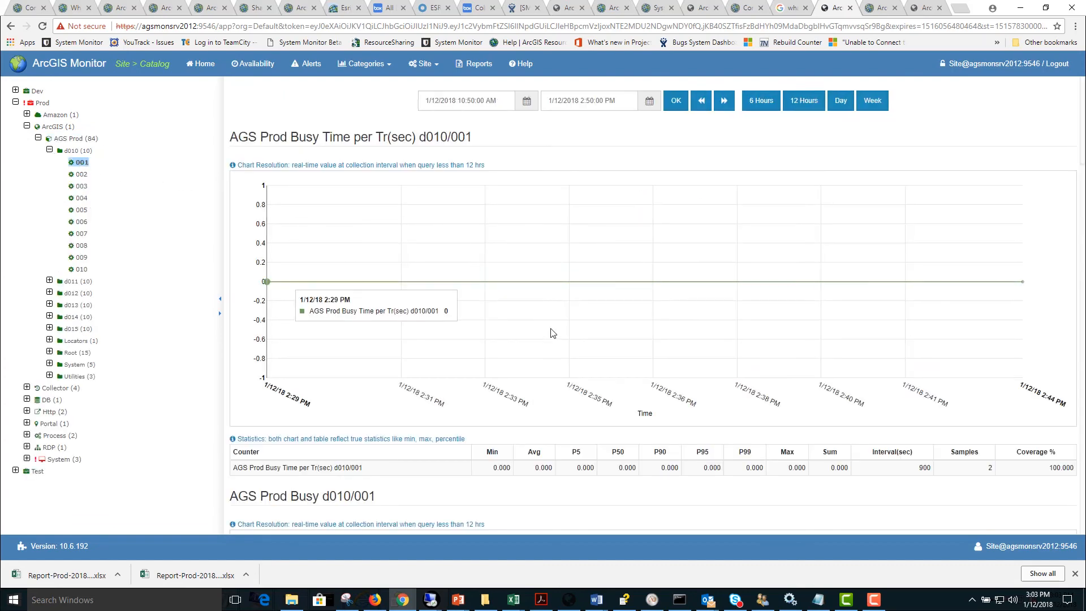
{"action": "scroll", "scroll_direction": "down", "scroll_amount": 3}
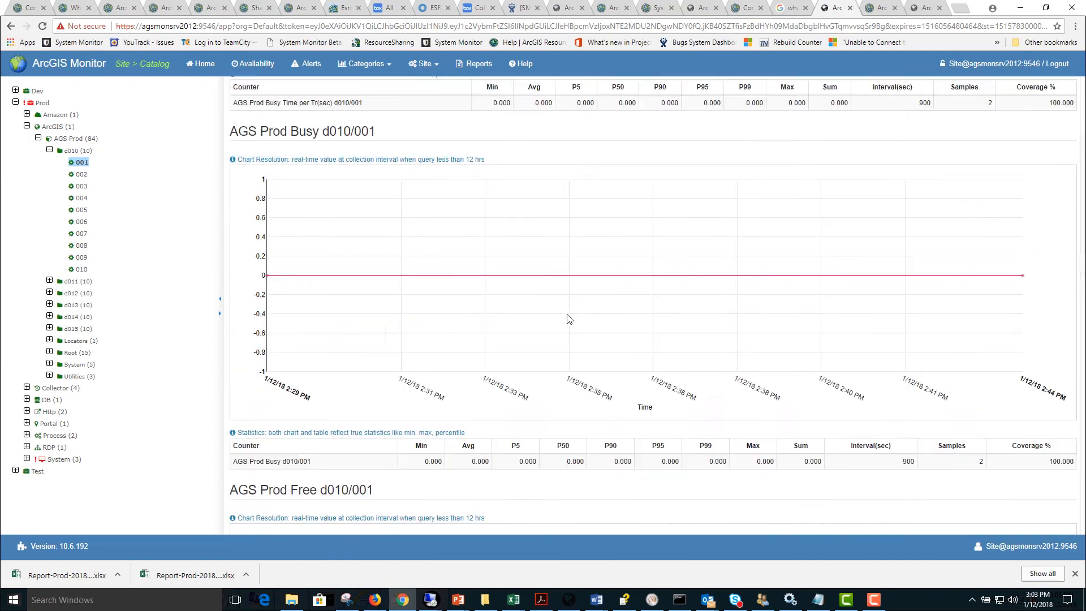
{"action": "scroll", "scroll_direction": "up", "scroll_amount": 3}
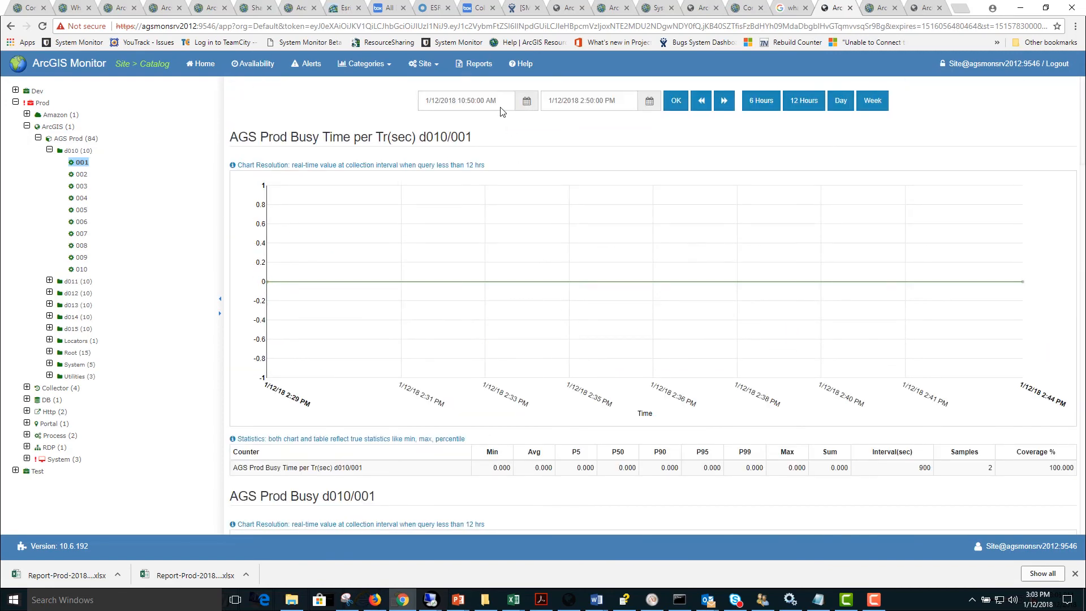
Step: Execute the Prod collection report from the Reports page's Execute tab
{"action": "left_click", "coordinate": [474, 62]}
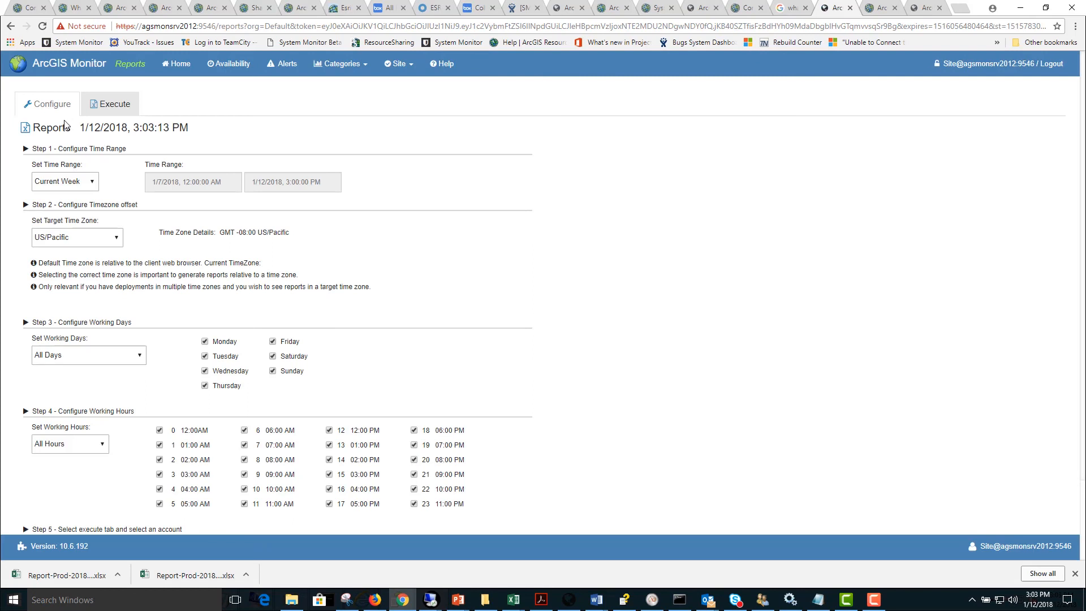
{"action": "mouse_move", "coordinate": [152, 203]}
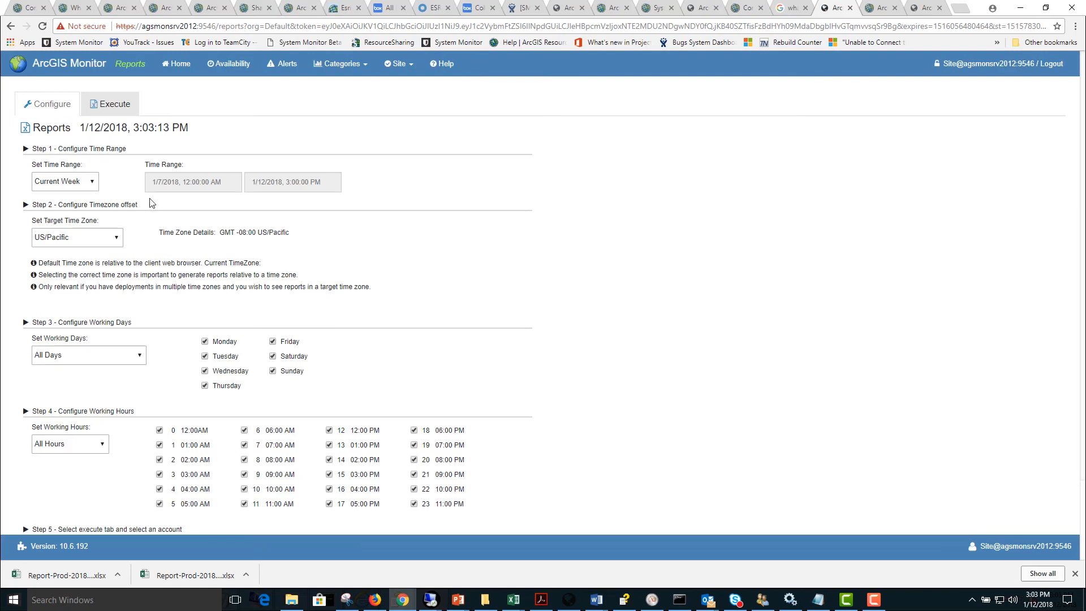
{"action": "mouse_move", "coordinate": [340, 339]}
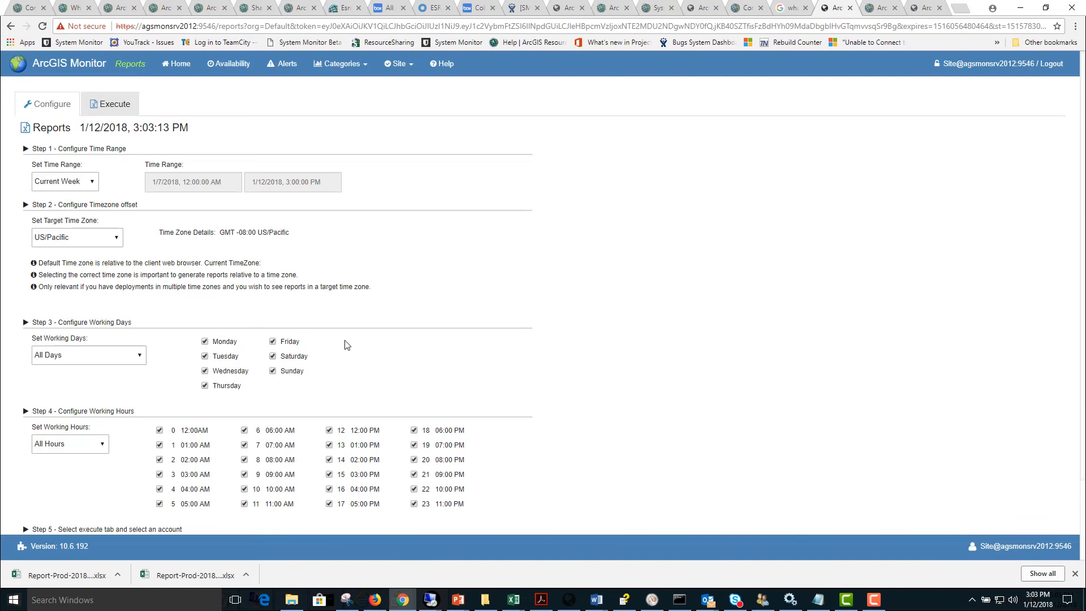
{"action": "left_click", "coordinate": [109, 103]}
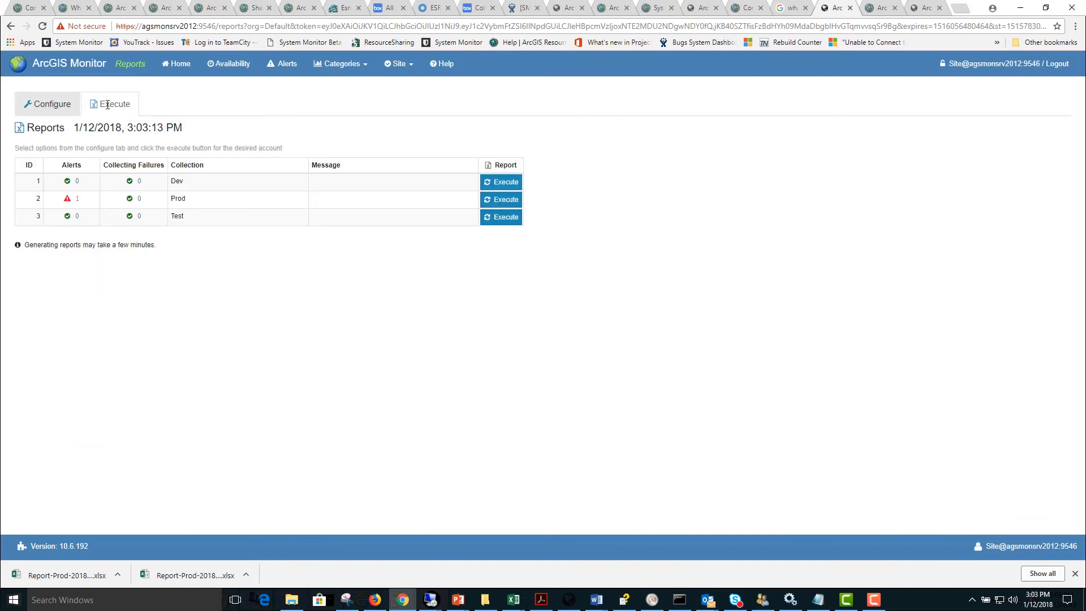
{"action": "left_click", "coordinate": [502, 199]}
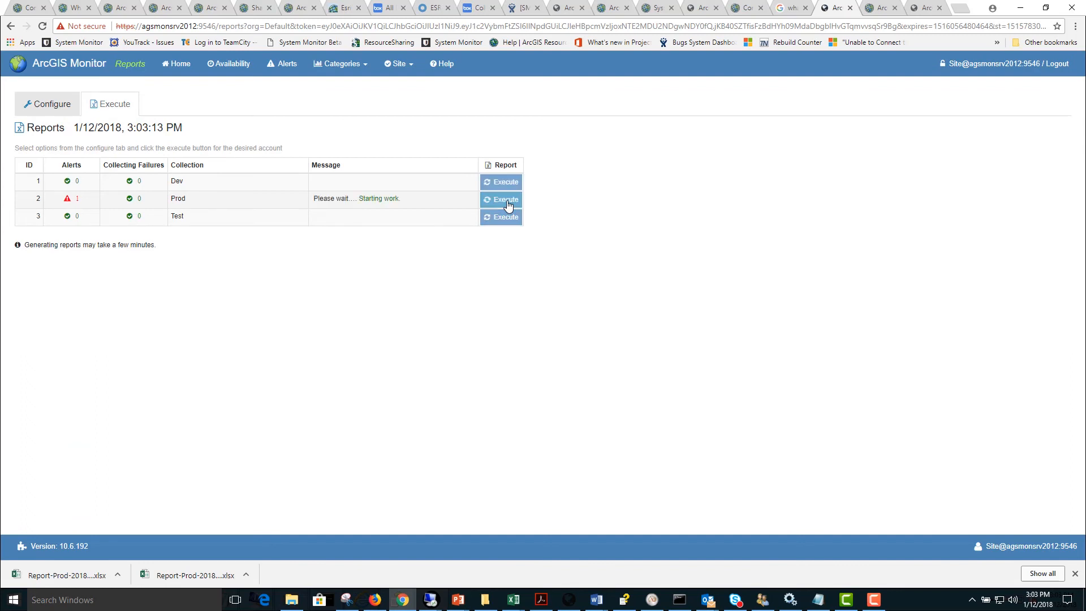